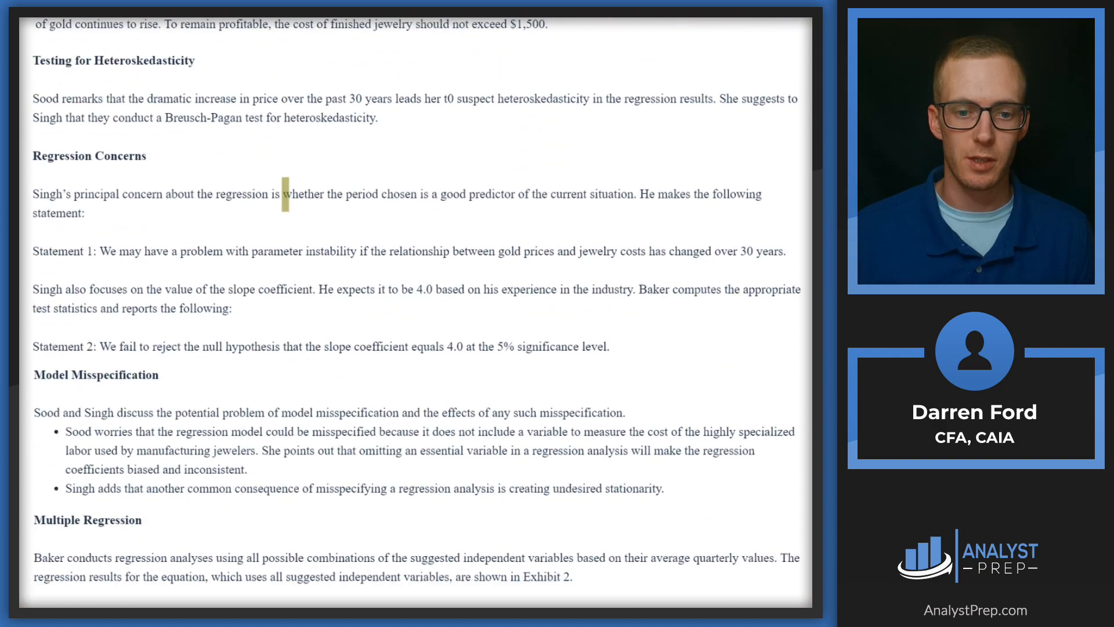
- Read through the vignette to Q.1 and highlight the $1,500 jewelry cost and gold-price comparison sentence
scroll(down, 3)
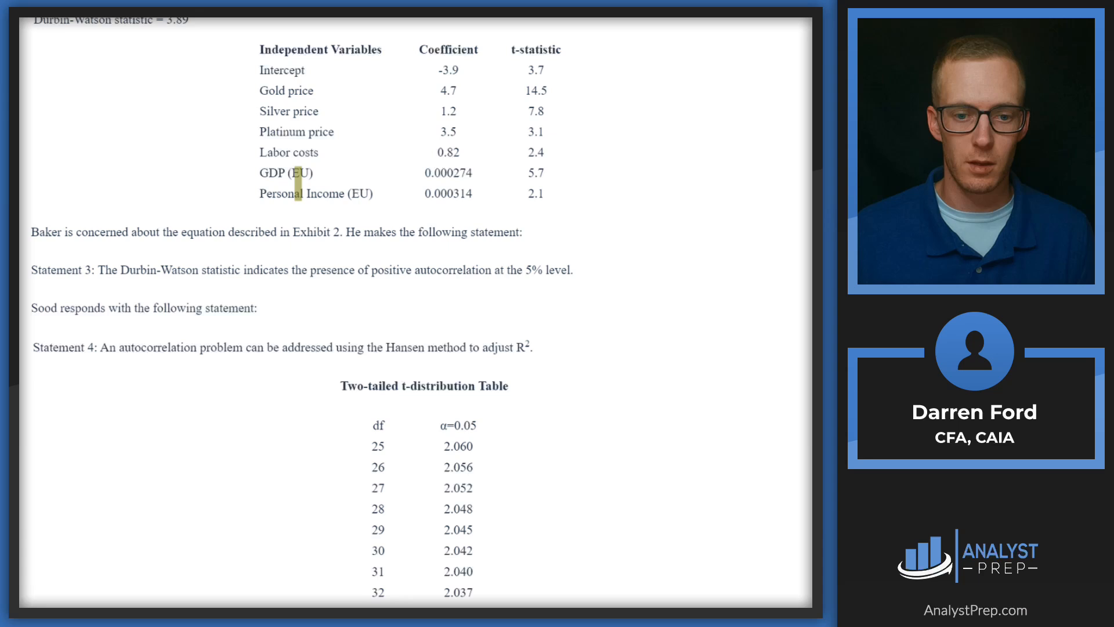
scroll(down, 3)
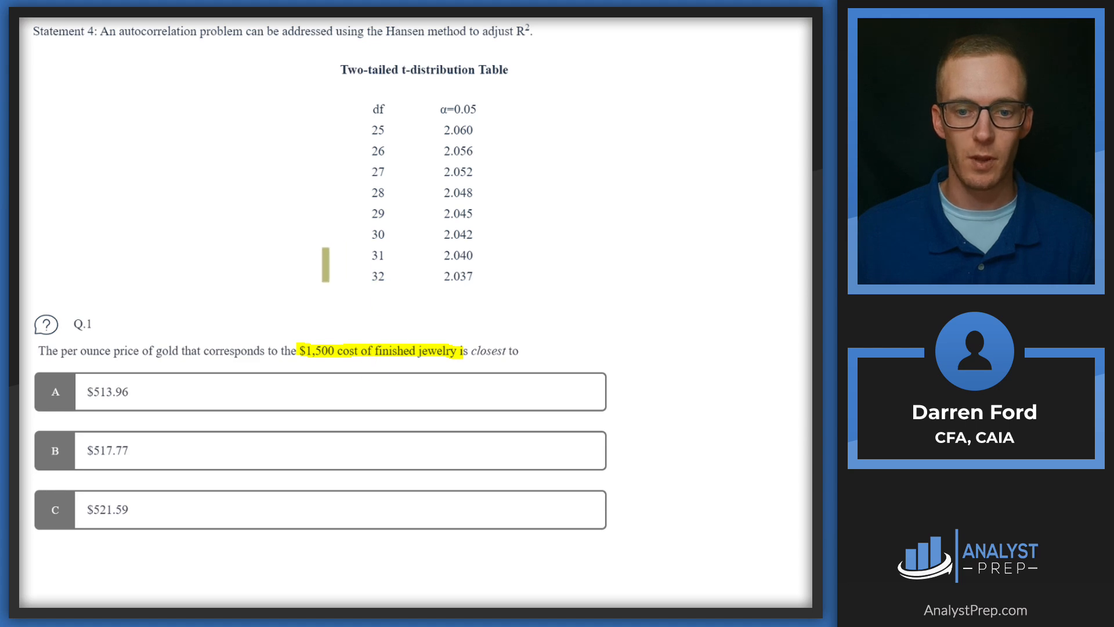
scroll(up, 3)
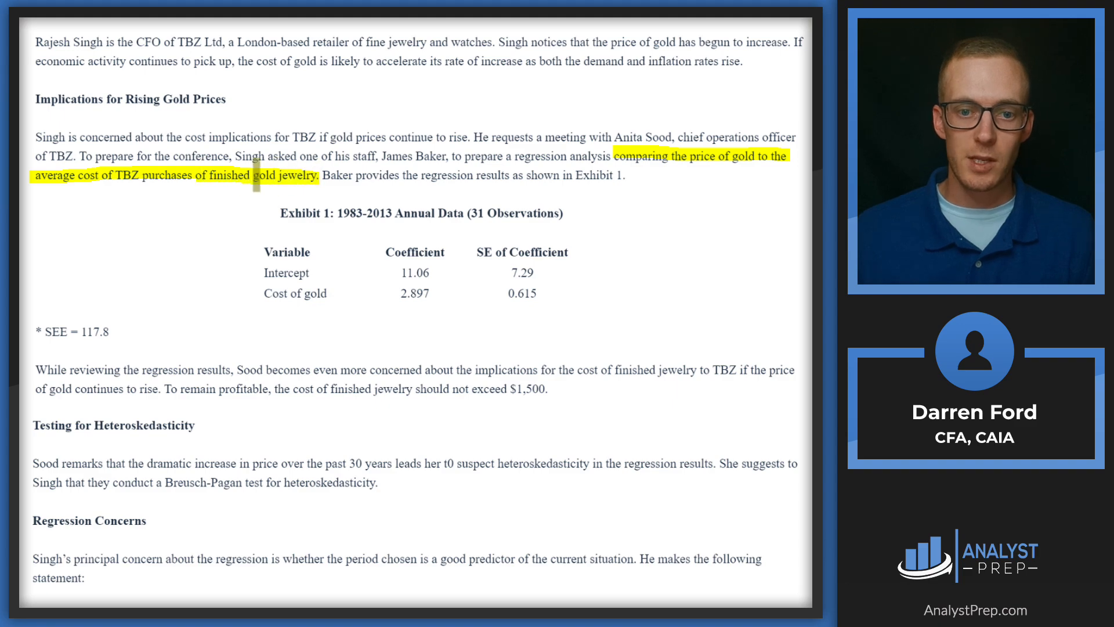
- Highlight 'per ounce price of gold' in Q.1 and work out 1,500 = 11.06 + 2.897x, x ≈ 513.96
scroll(down, 3)
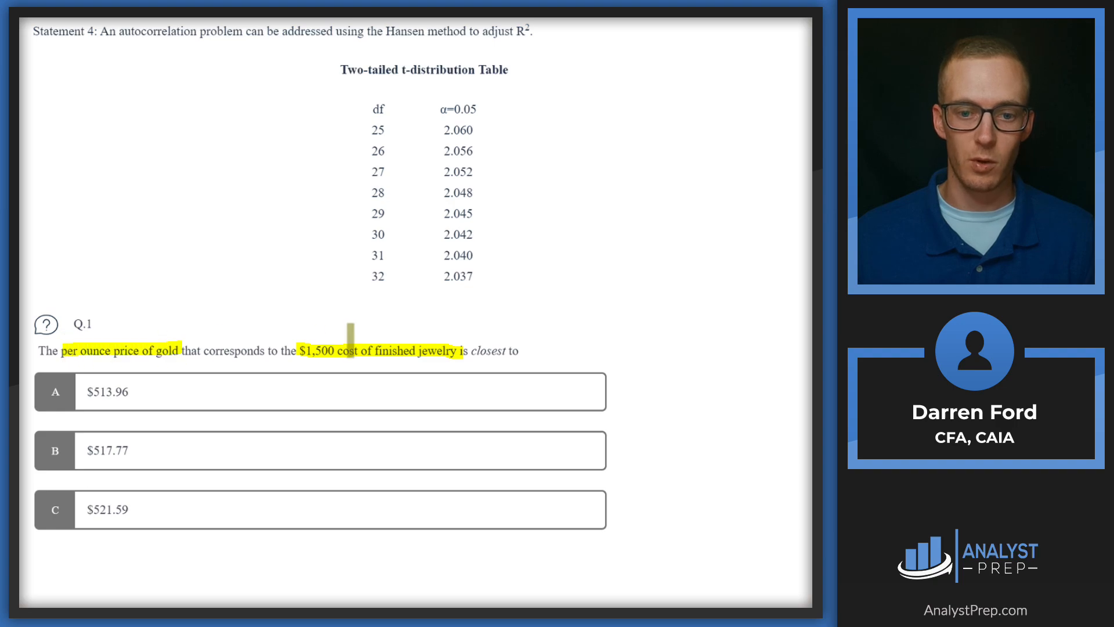
scroll(up, 3)
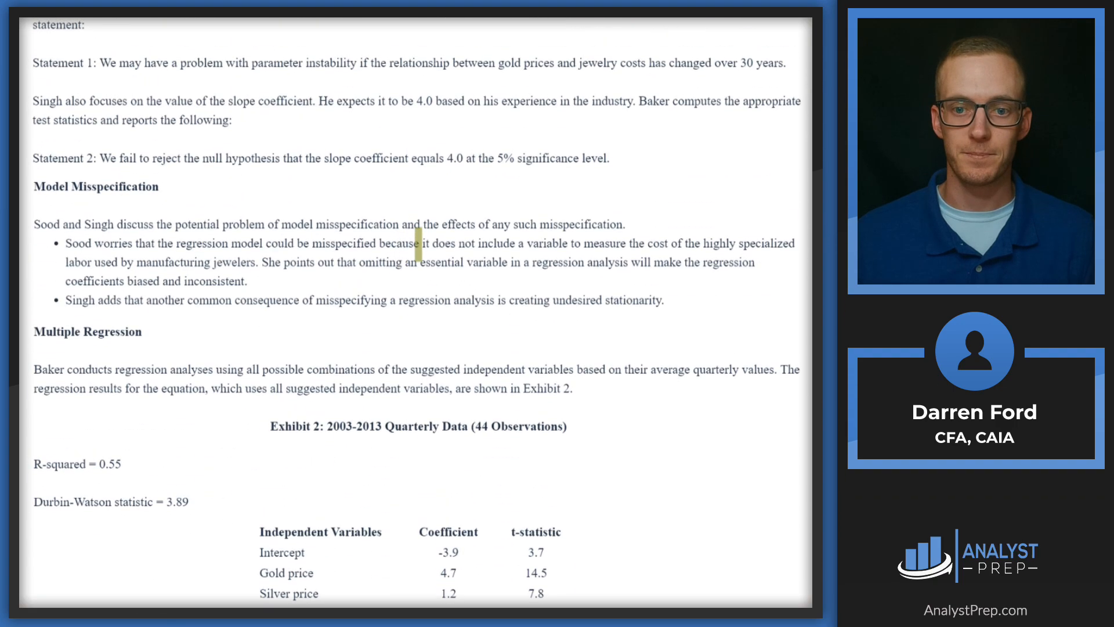
scroll(up, 3)
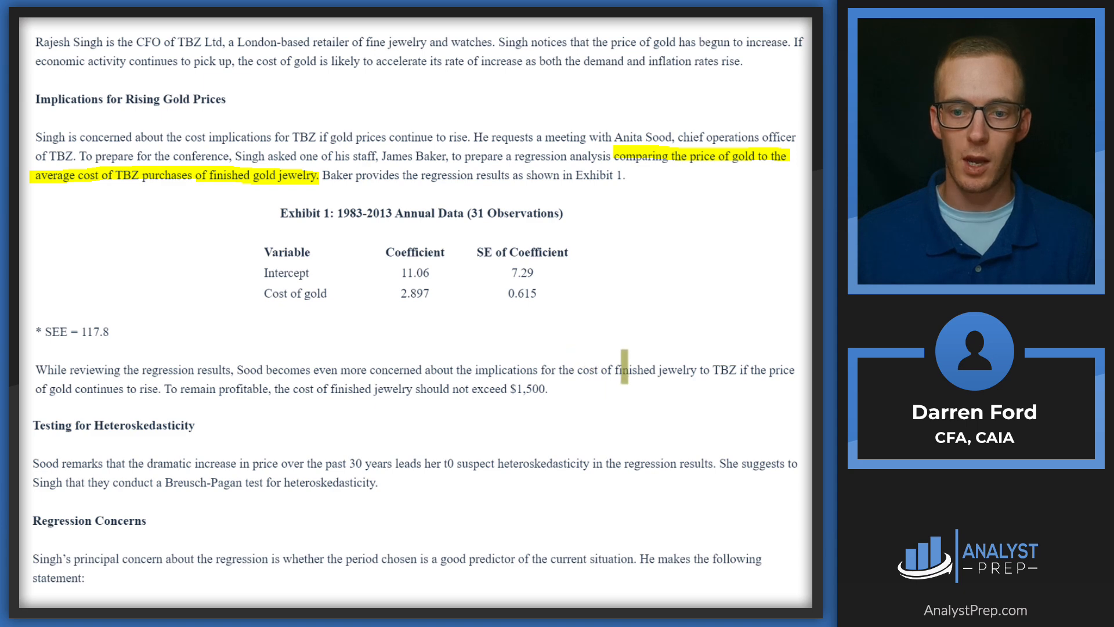
scroll(down, 3)
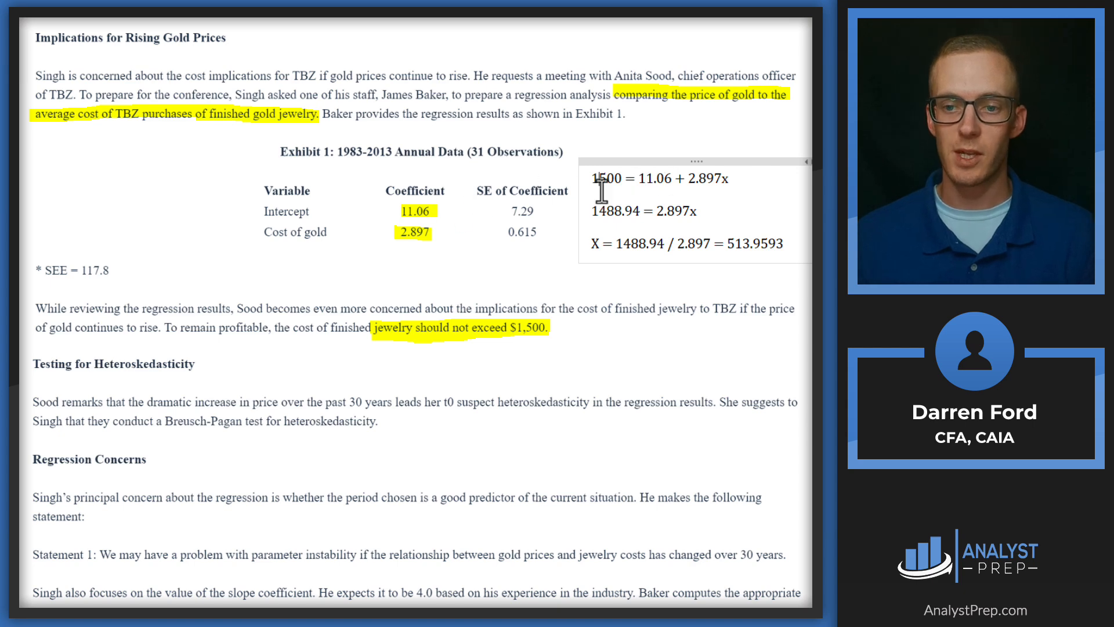
mouse_move(719, 178)
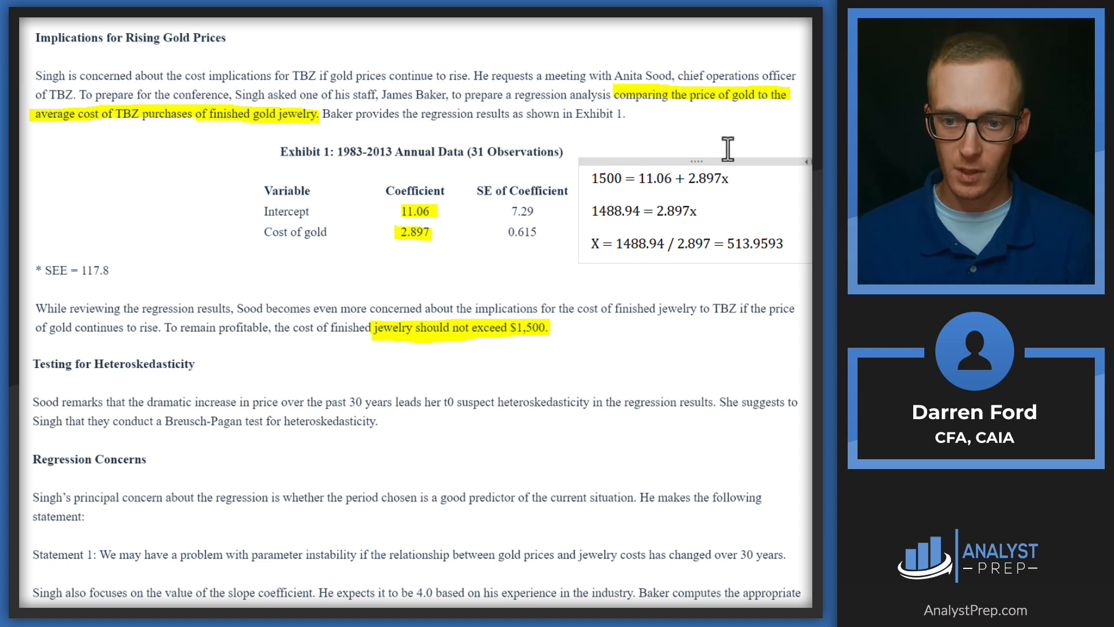
mouse_move(660, 177)
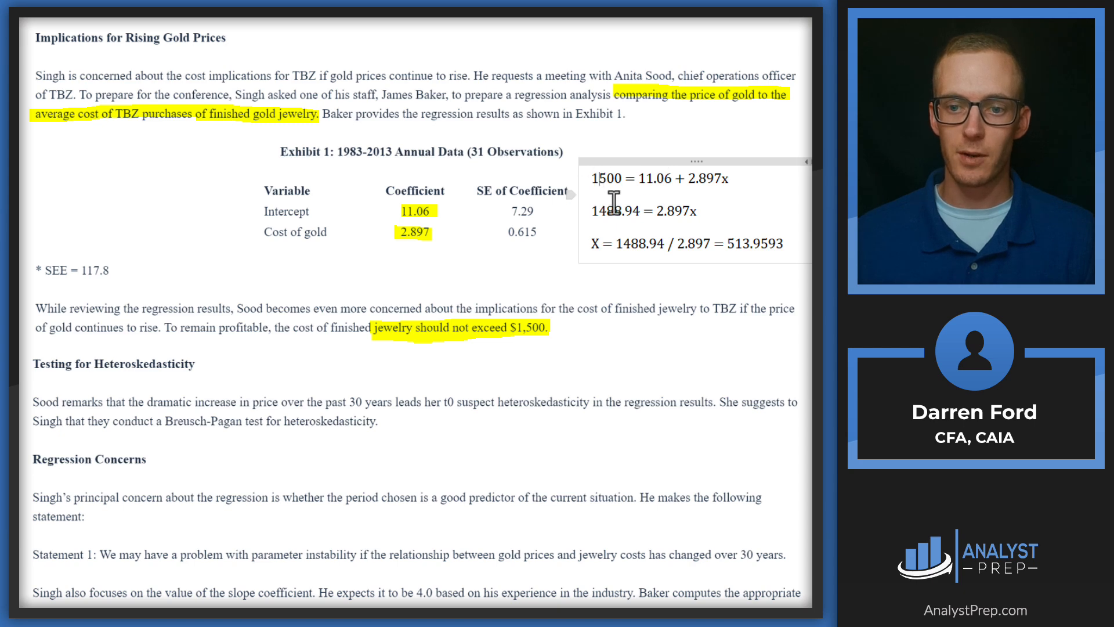
mouse_move(617, 235)
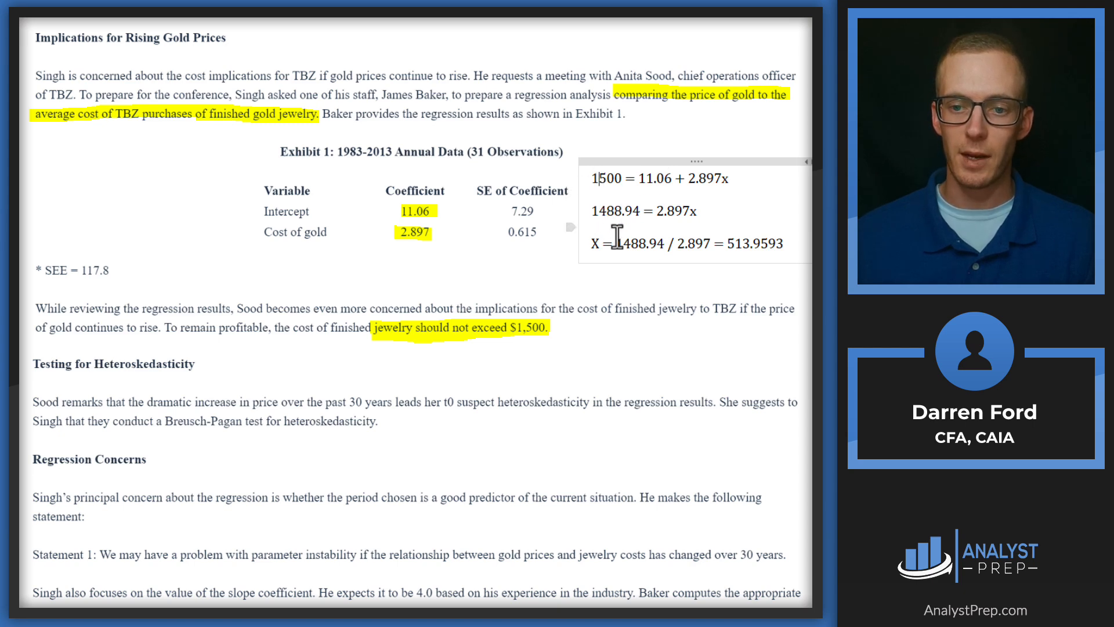
mouse_move(679, 248)
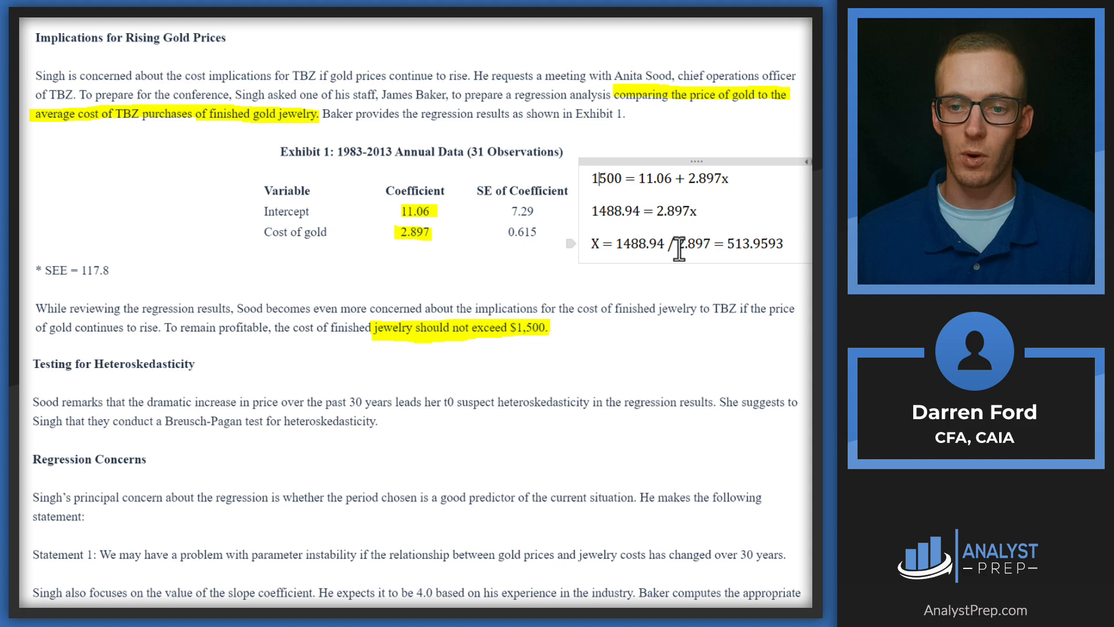
mouse_move(751, 254)
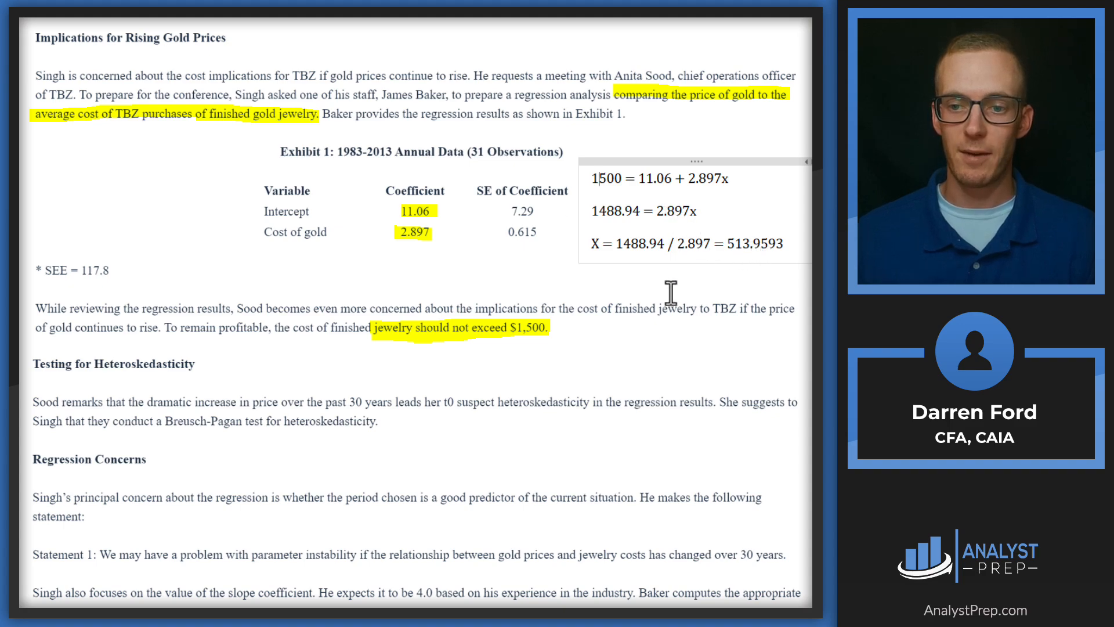
scroll(down, 3)
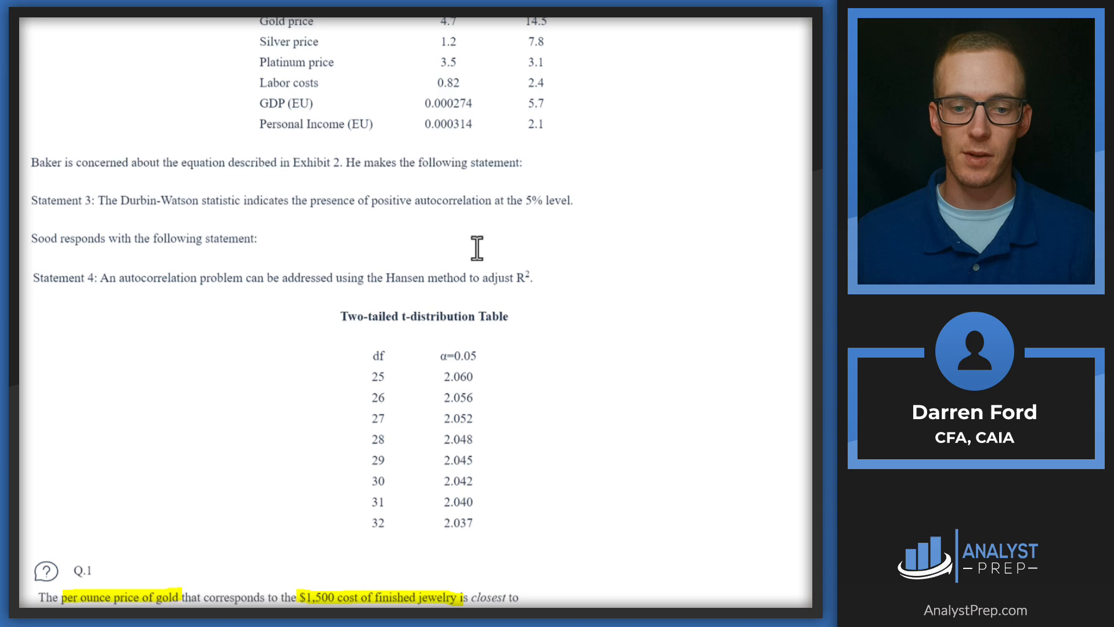
scroll(down, 3)
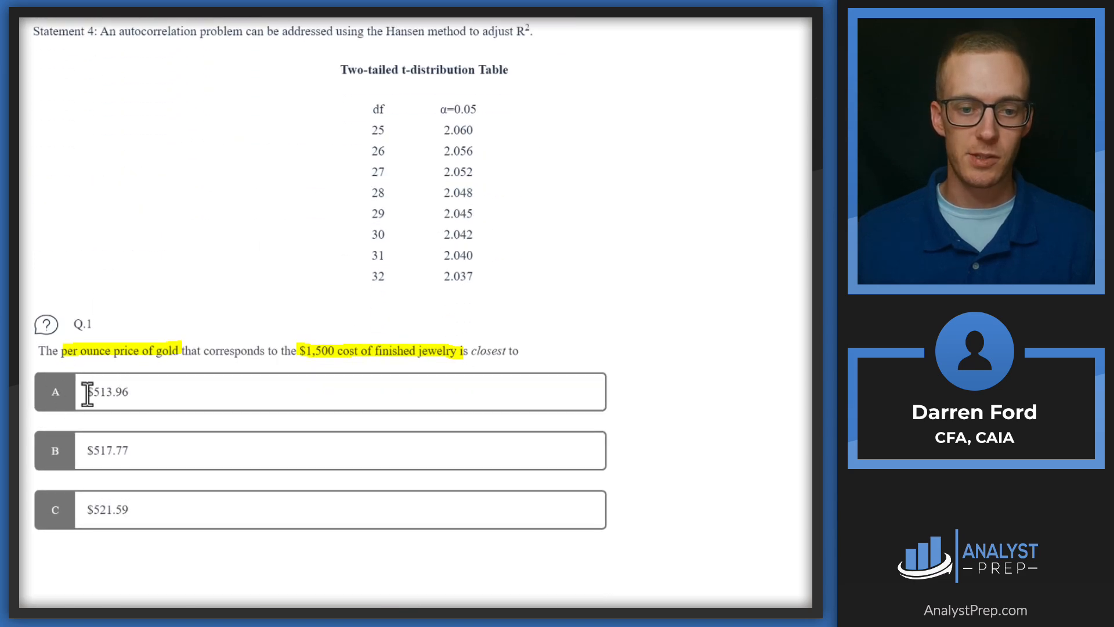
scroll(down, 3)
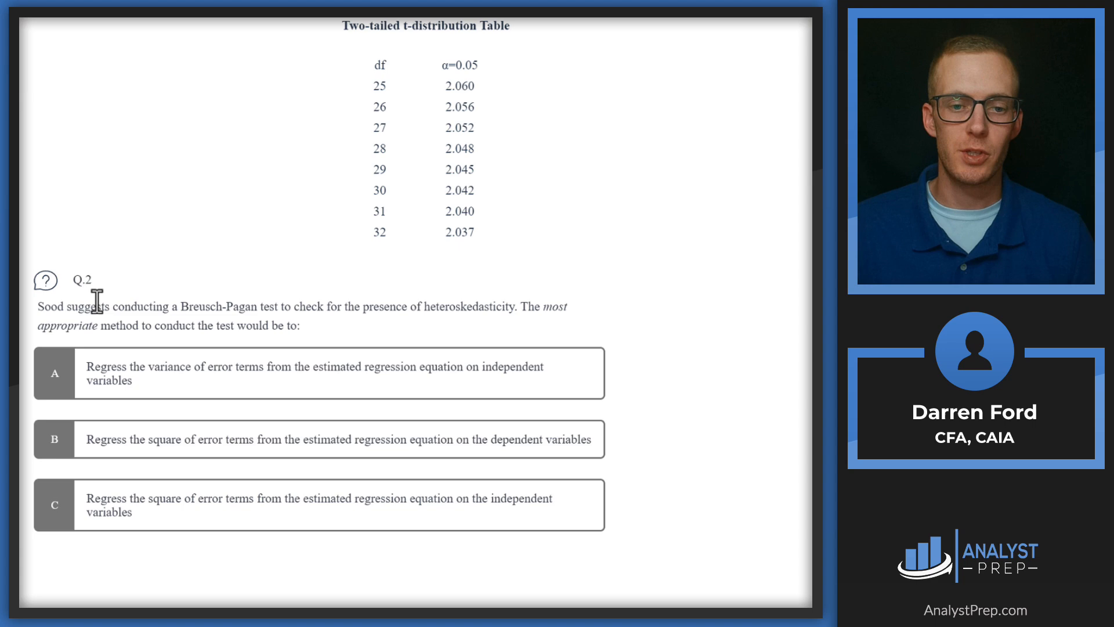
mouse_move(279, 312)
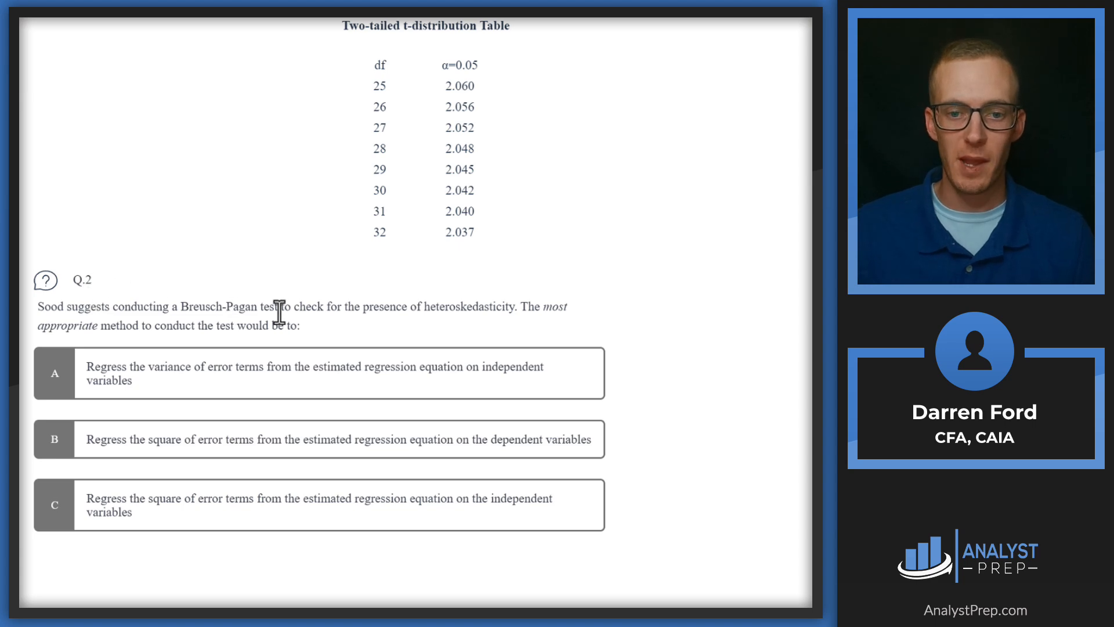
mouse_move(423, 299)
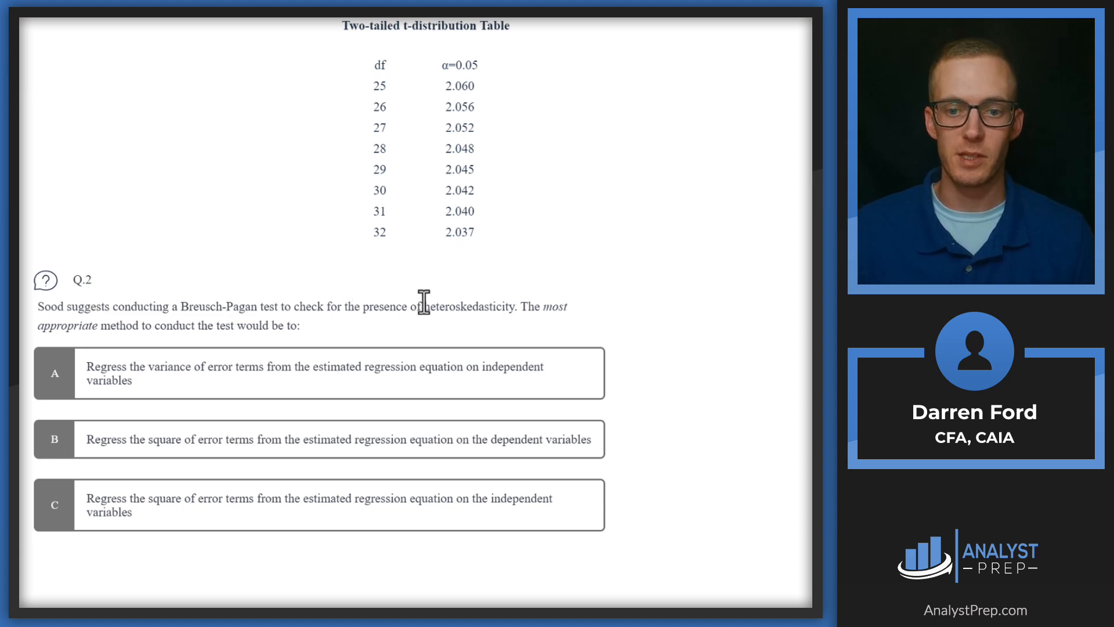
mouse_move(529, 311)
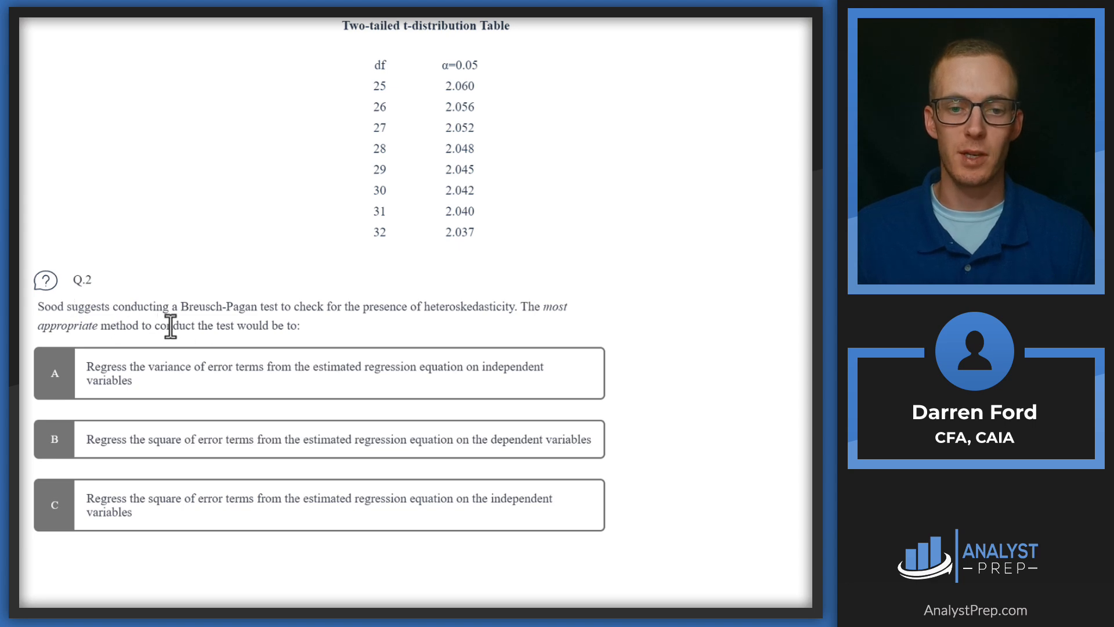
mouse_move(150, 372)
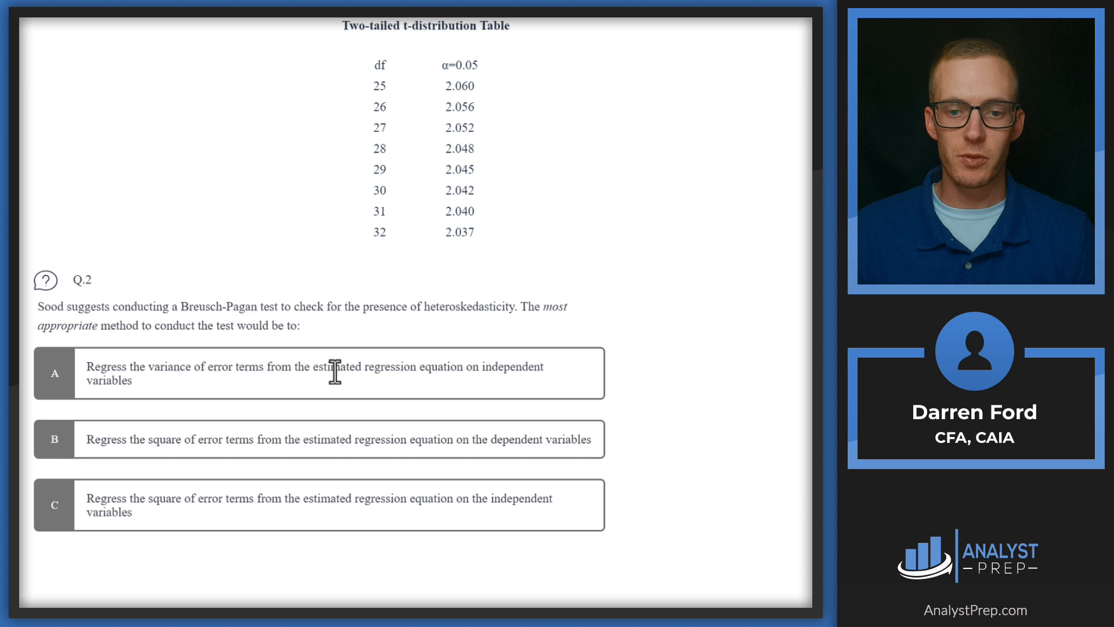
mouse_move(276, 381)
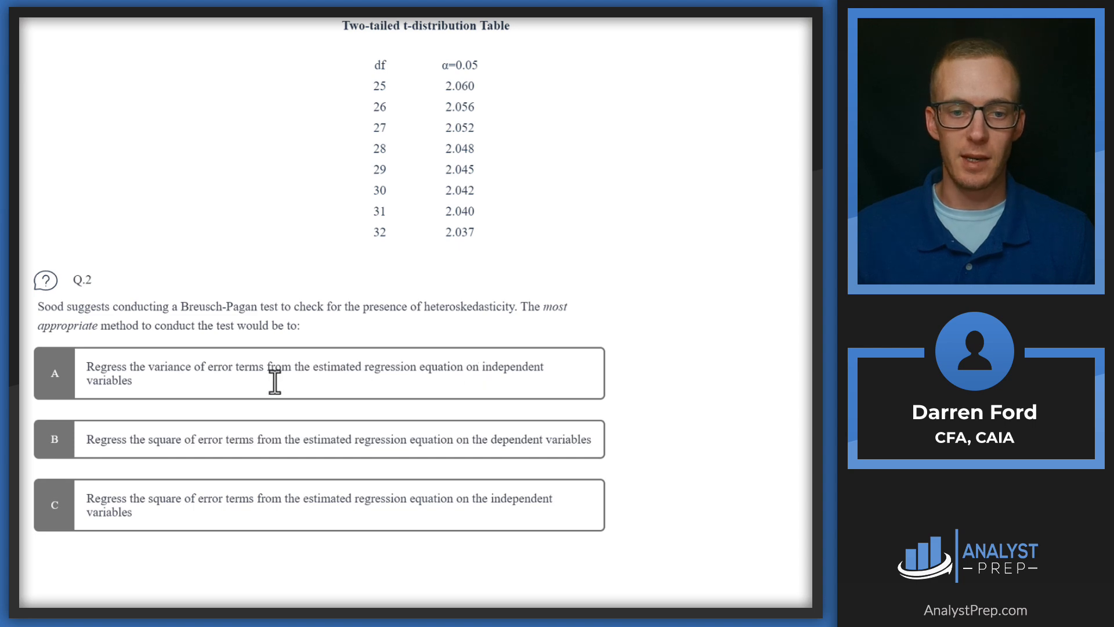
mouse_move(162, 436)
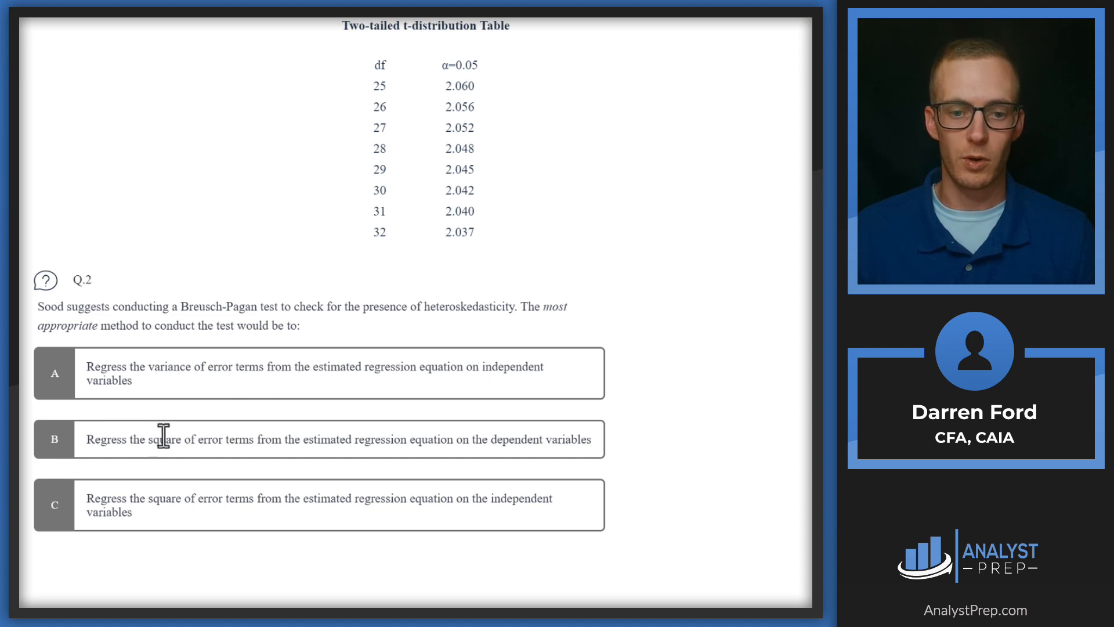
mouse_move(254, 433)
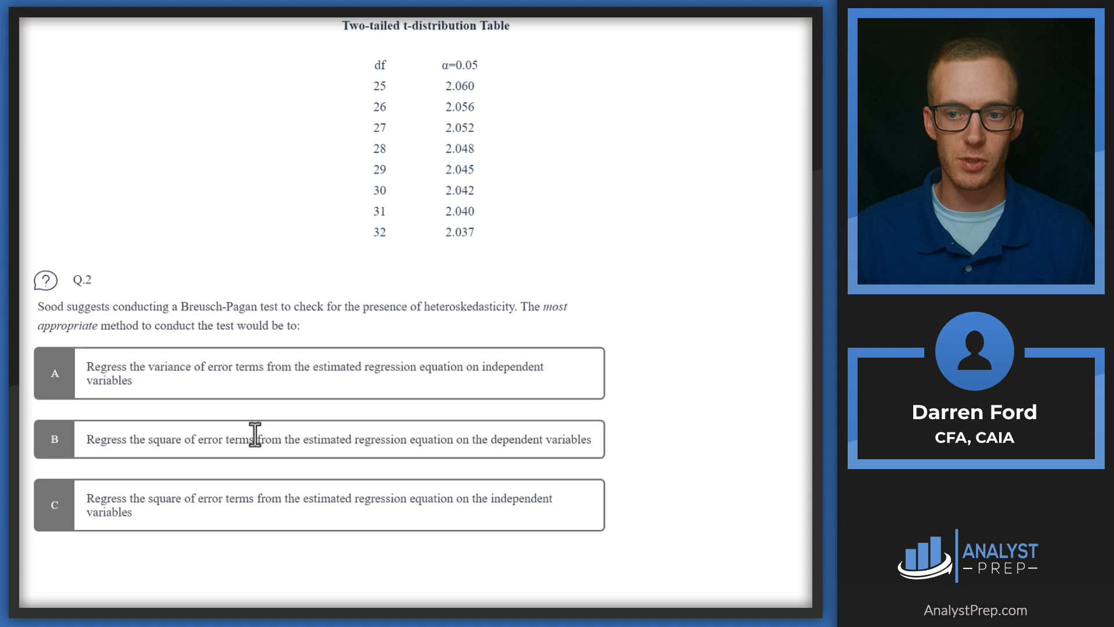
mouse_move(399, 435)
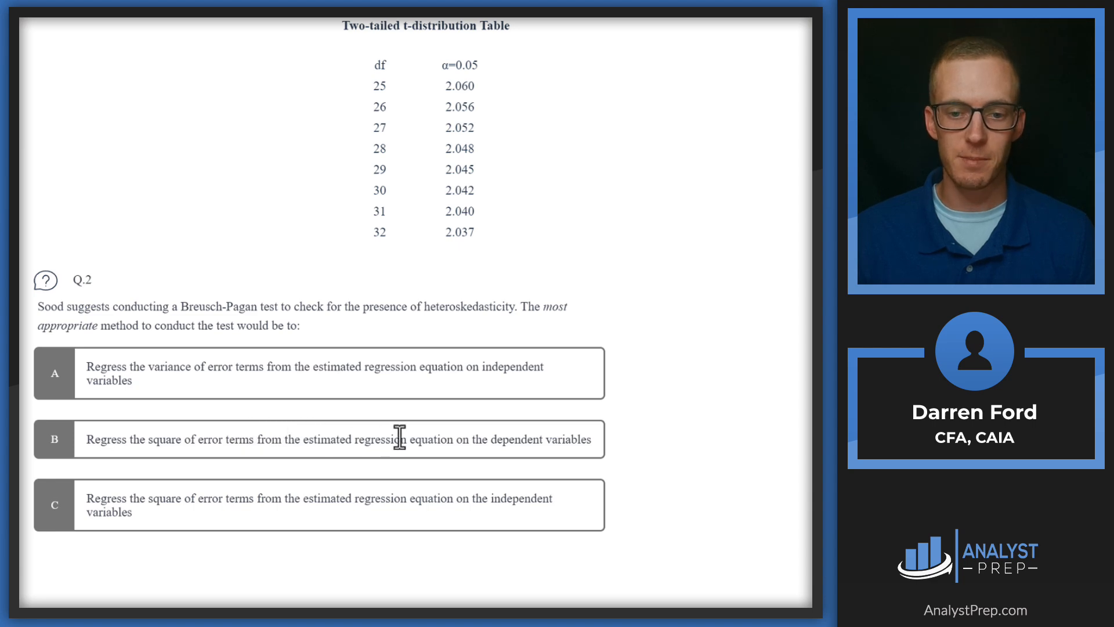
mouse_move(569, 438)
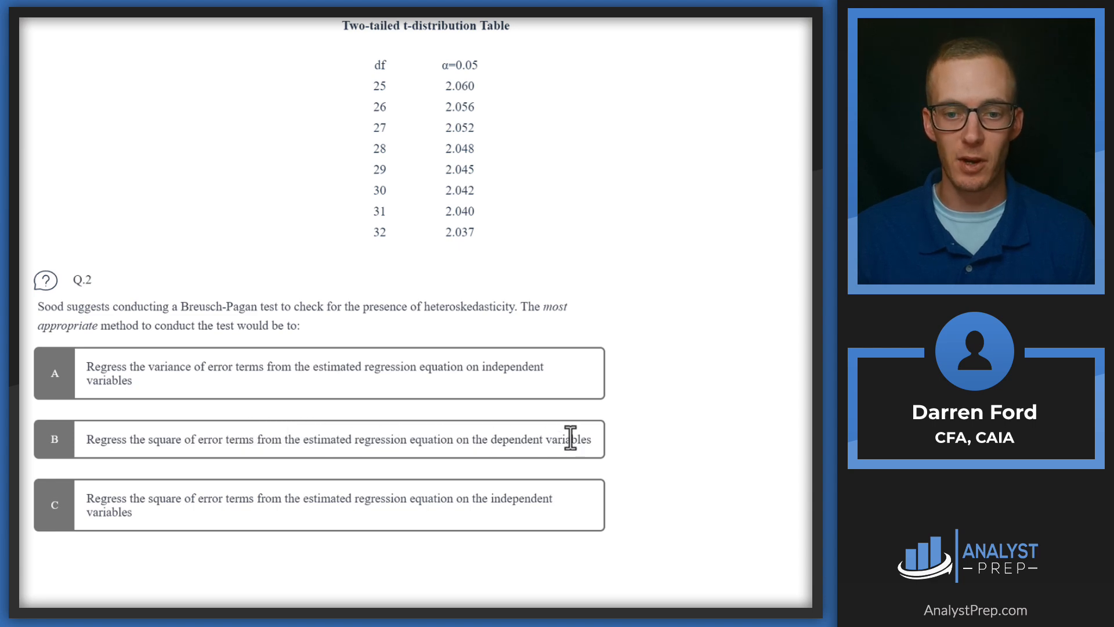
mouse_move(185, 496)
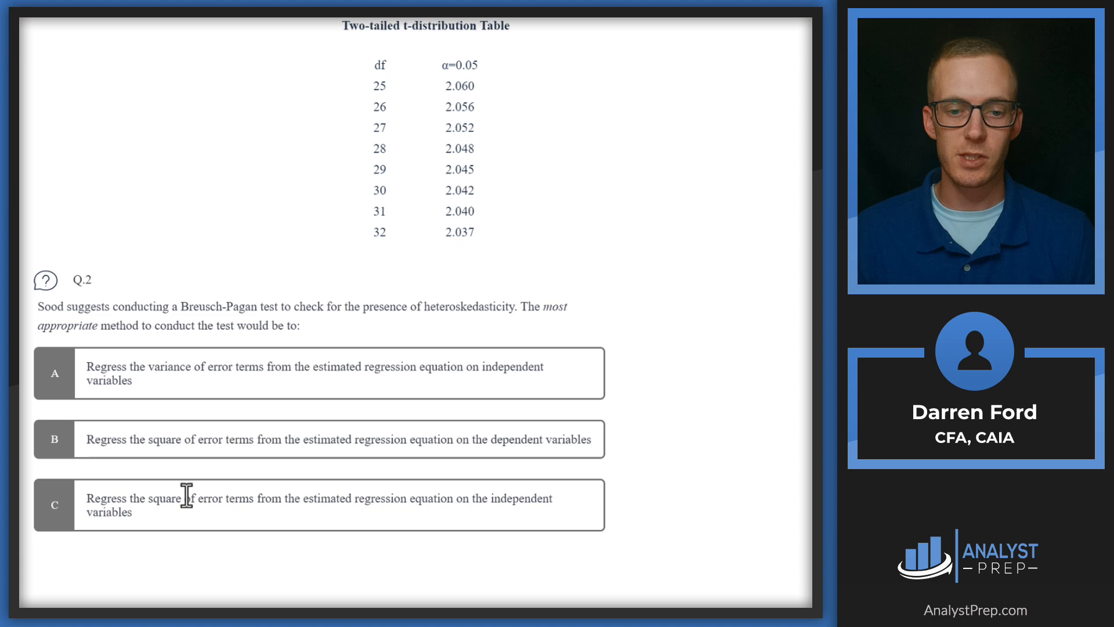
mouse_move(416, 498)
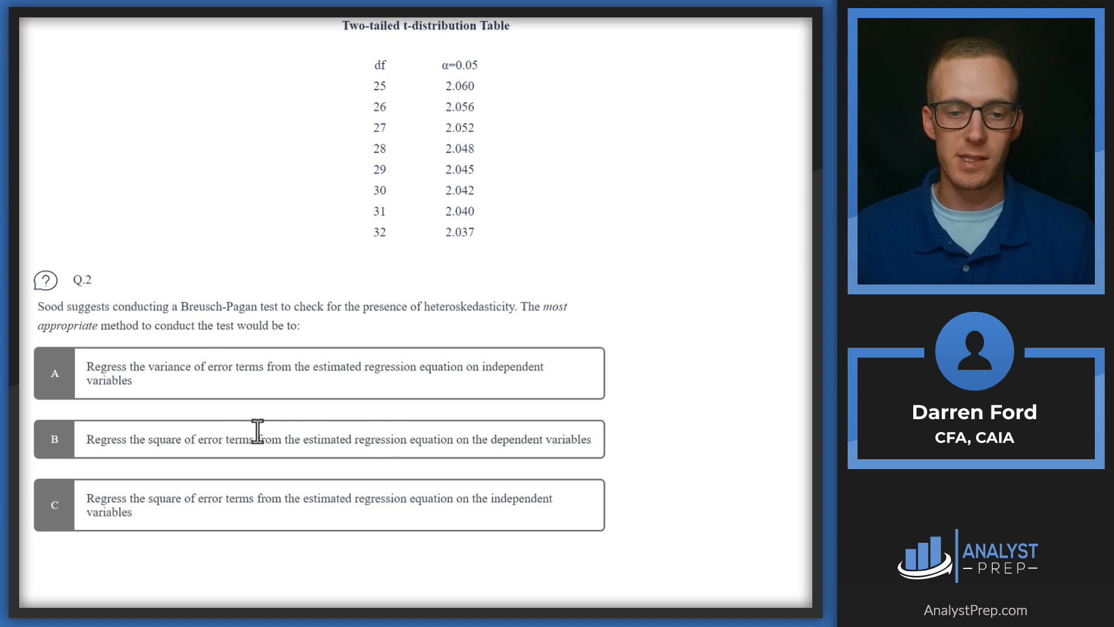
mouse_move(48, 498)
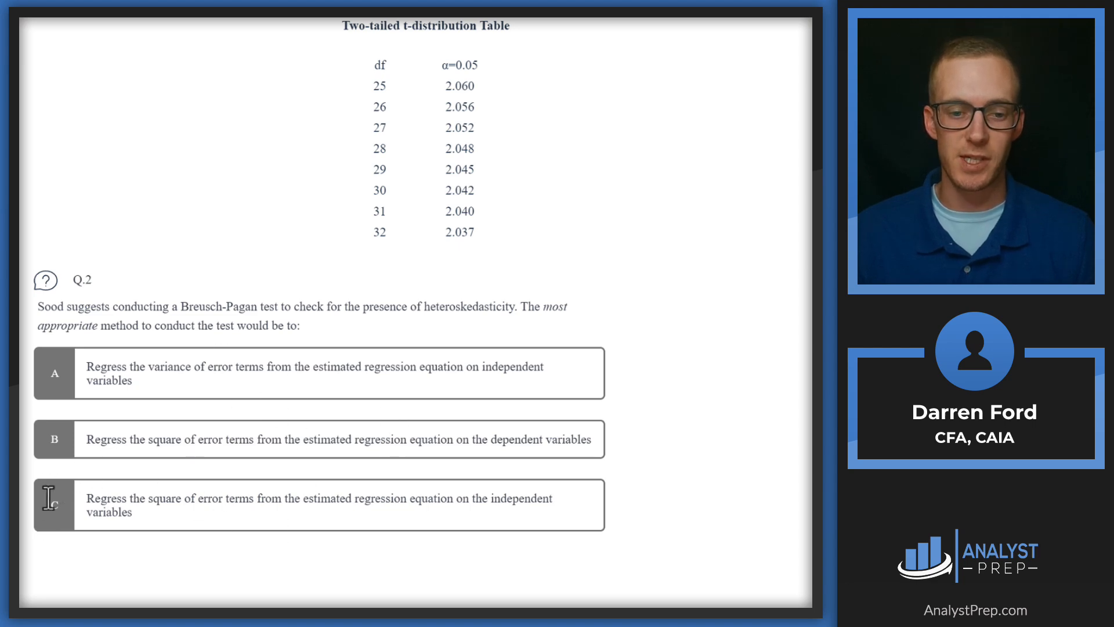
mouse_move(197, 480)
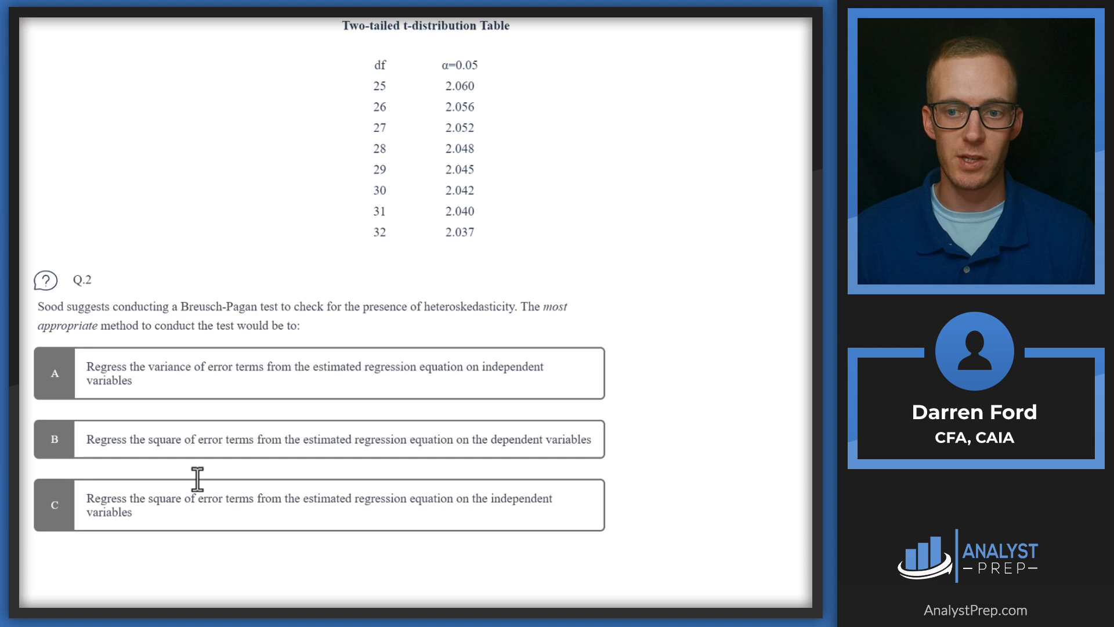
mouse_move(272, 492)
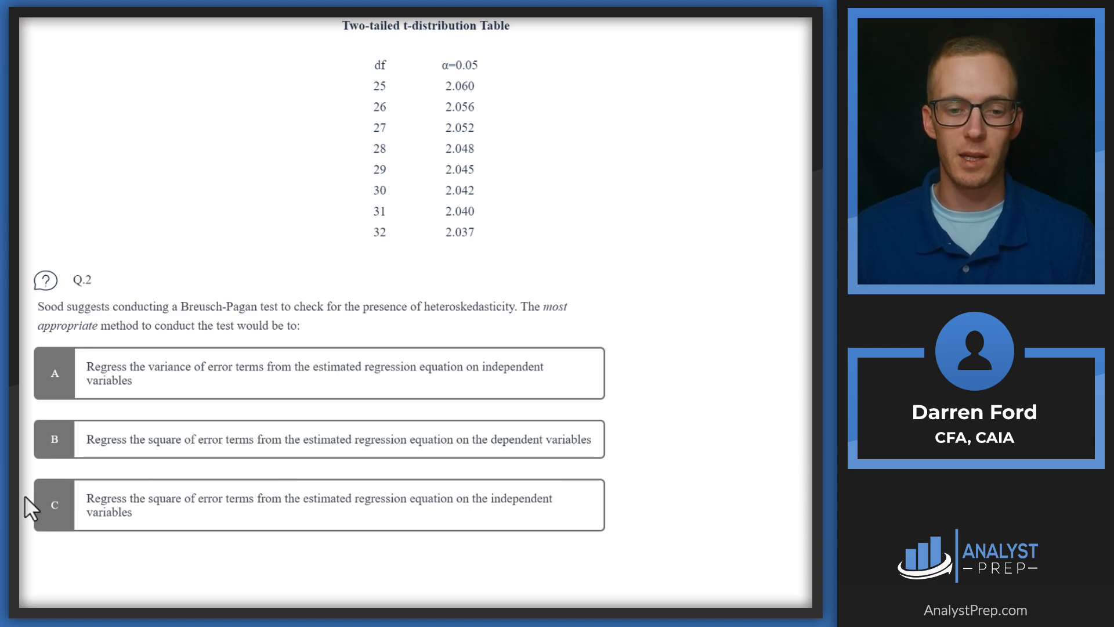
mouse_move(344, 305)
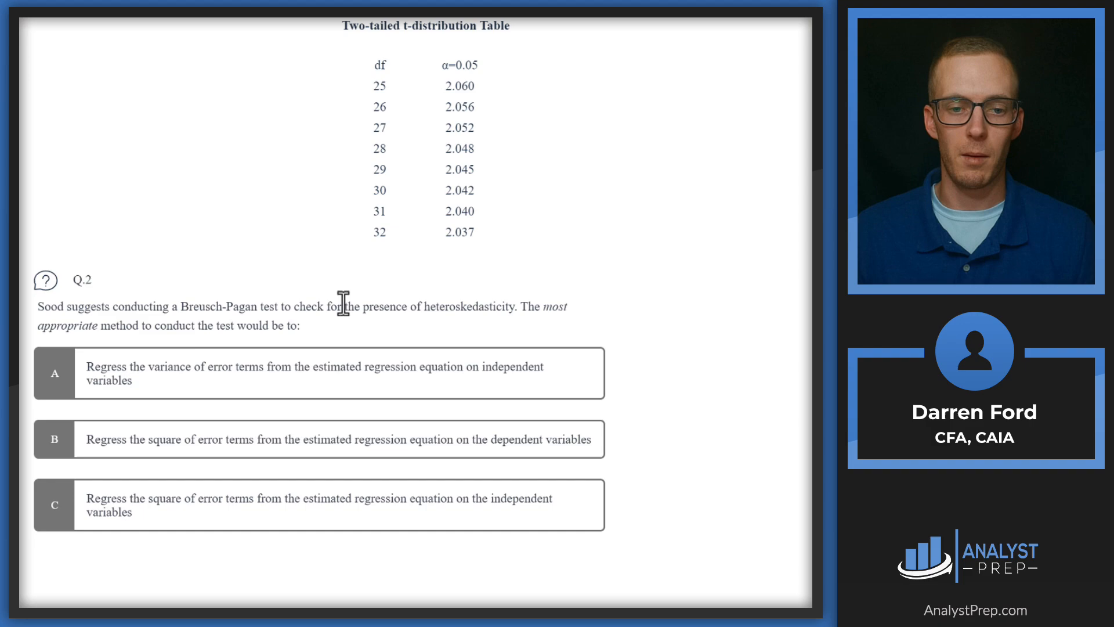
scroll(up, 3)
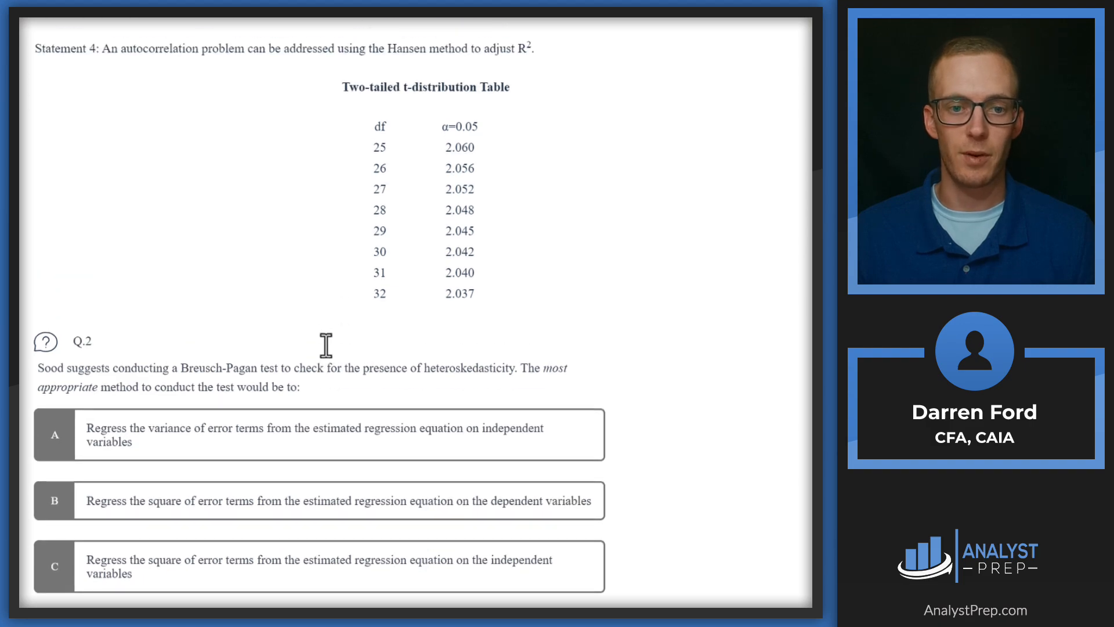
- Highlight '$1,500' and 'a Breusch-Pagan test for heteroskedasticity' in the case text, returning to Q.2
scroll(up, 3)
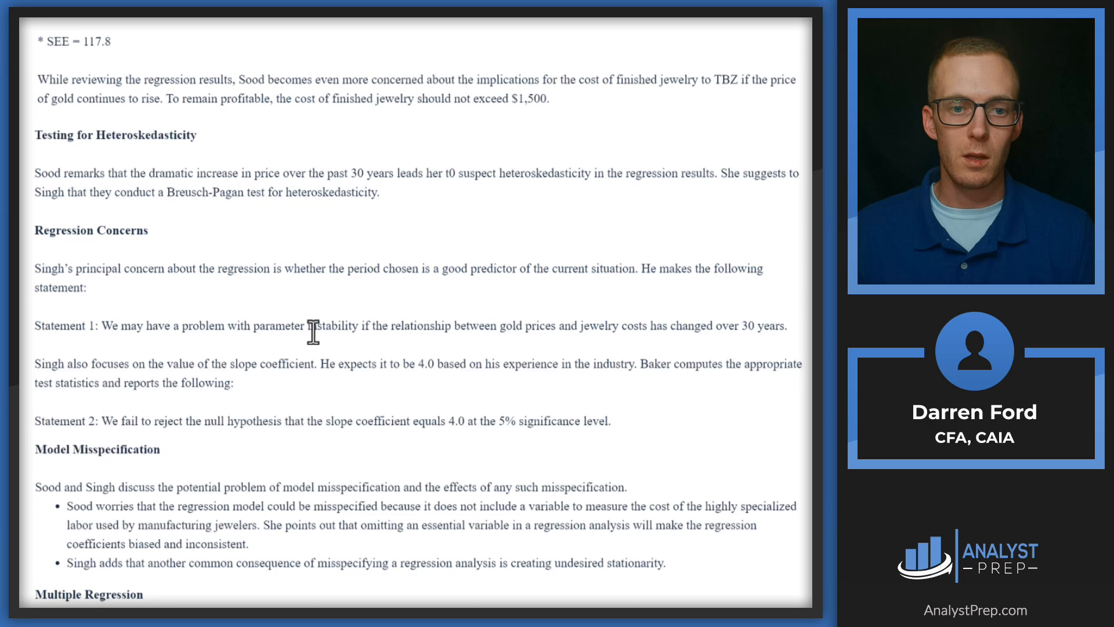
scroll(up, 3)
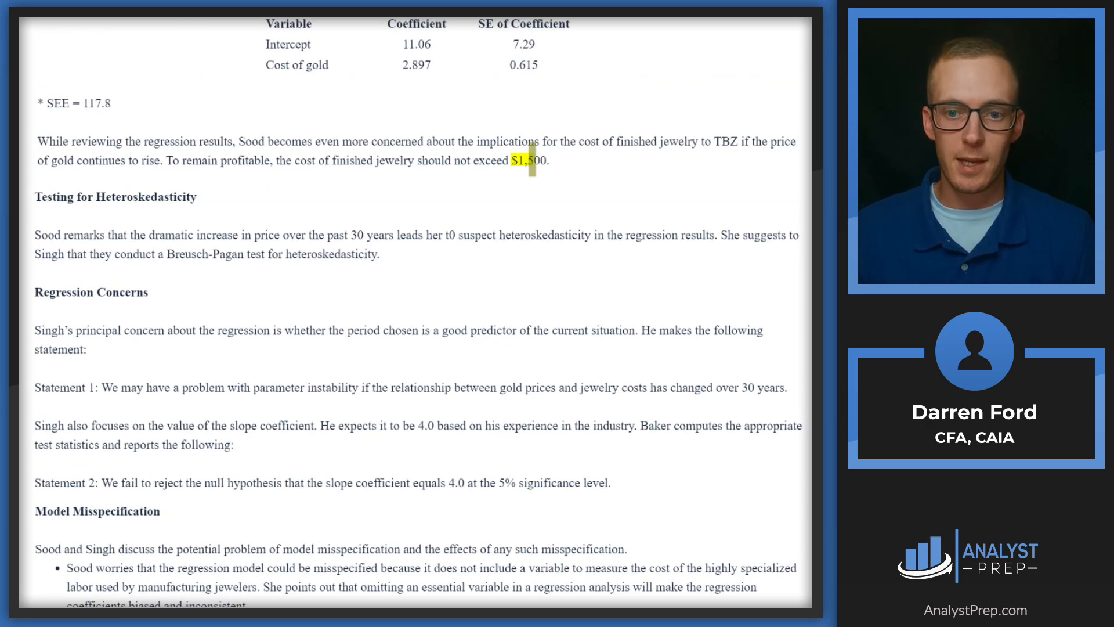
scroll(down, 3)
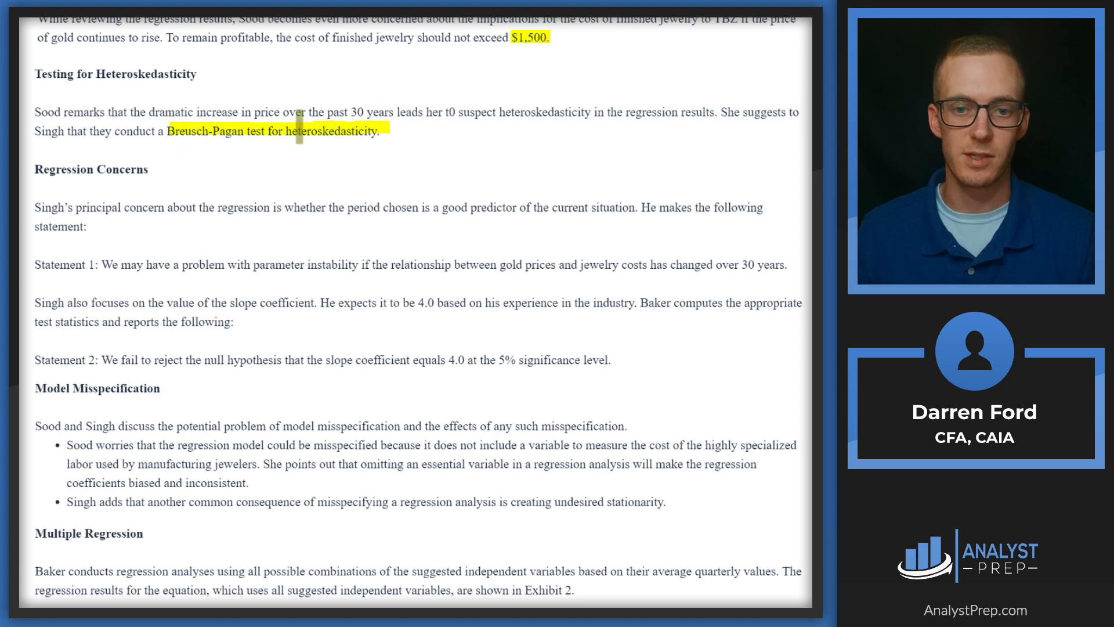
scroll(down, 3)
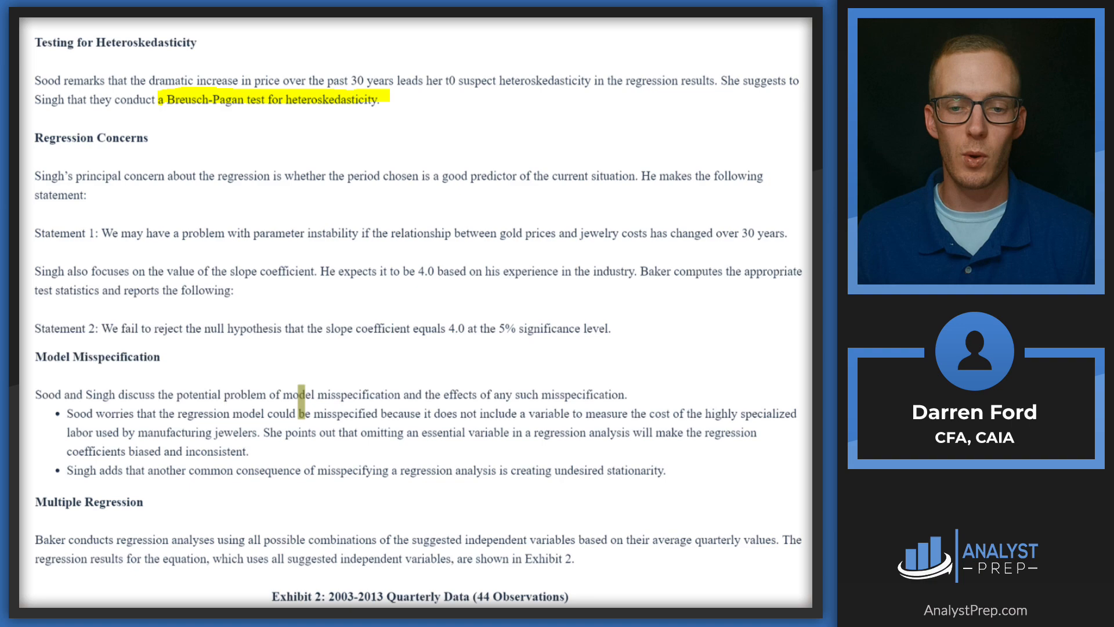
scroll(down, 3)
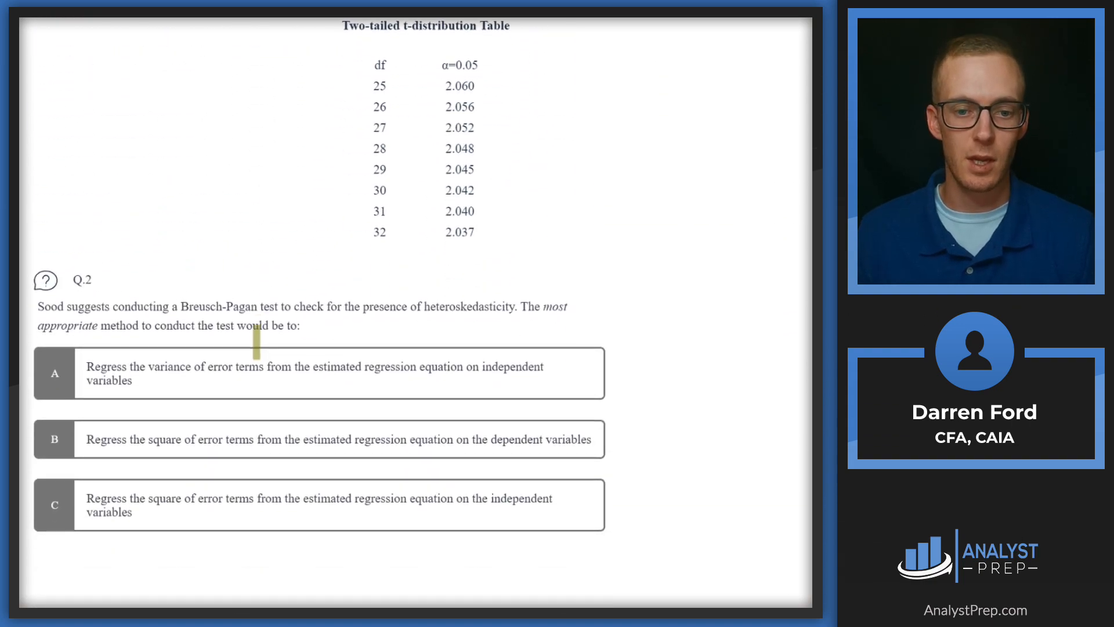
- Mark option C, regressing squared errors on the independent variables, as the Q.2 answer
scroll(down, 3)
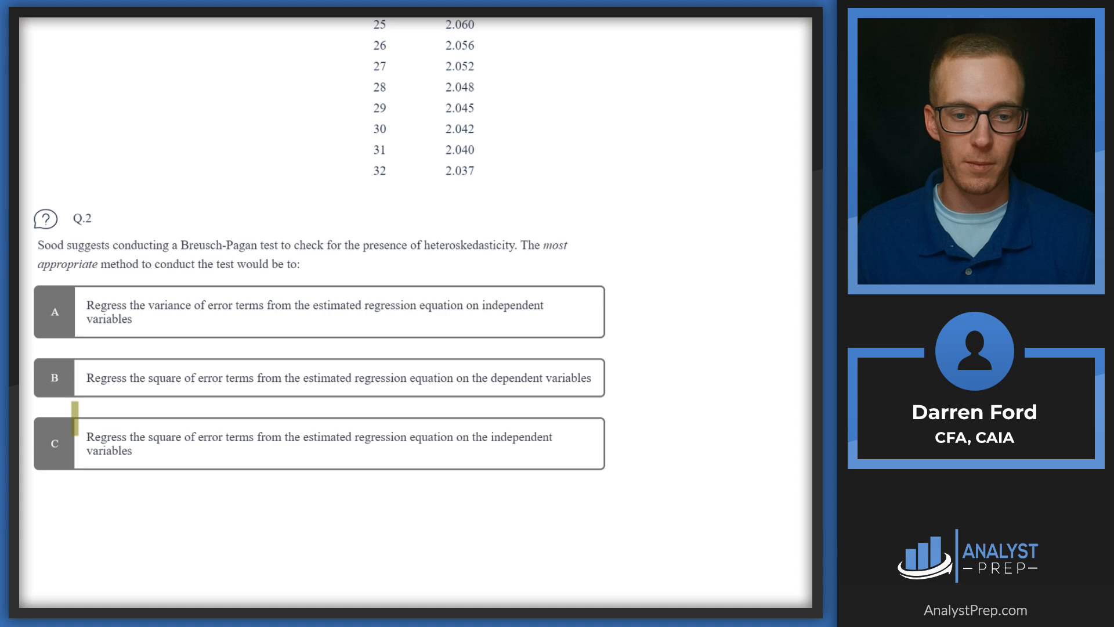
click(55, 442)
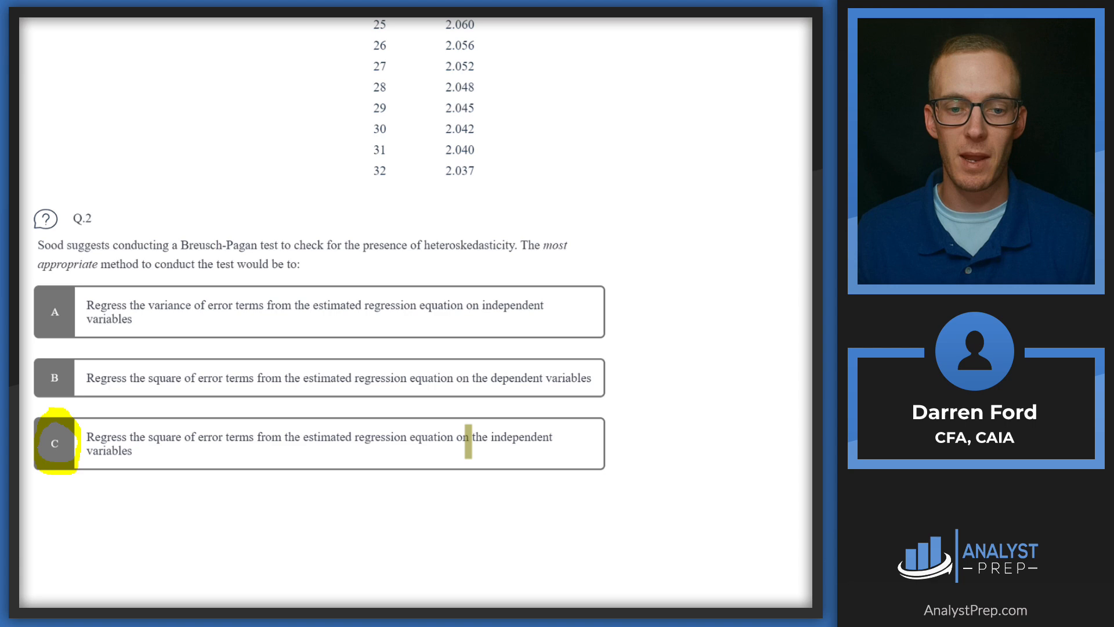
mouse_move(139, 451)
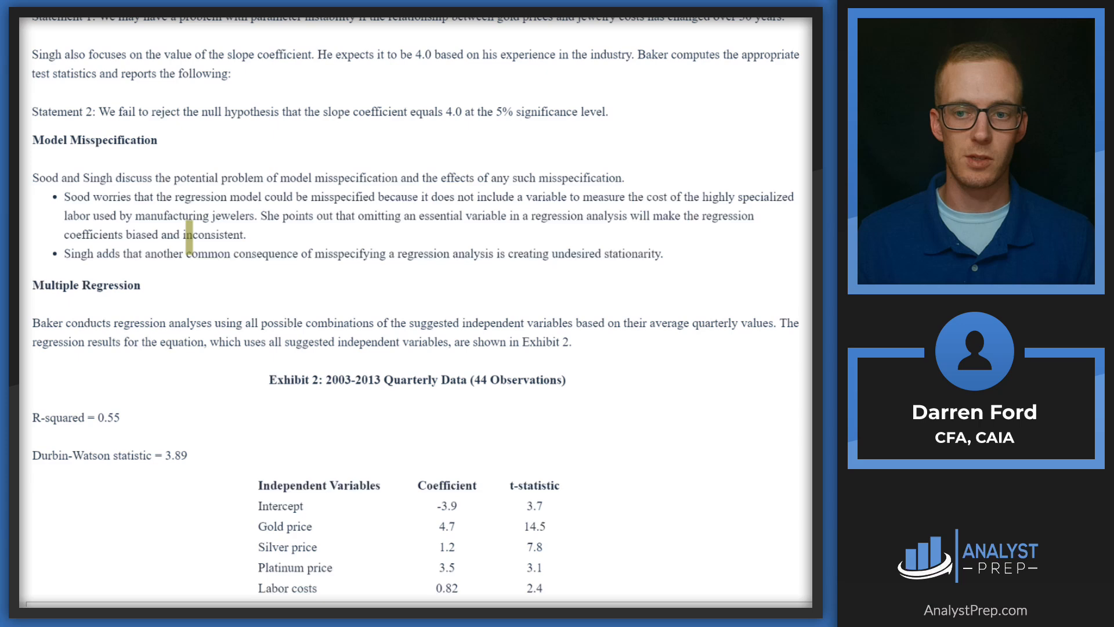
- Highlight 'parameter instability' and 'gold prices' in Statement 1 under Regression Concerns
scroll(up, 3)
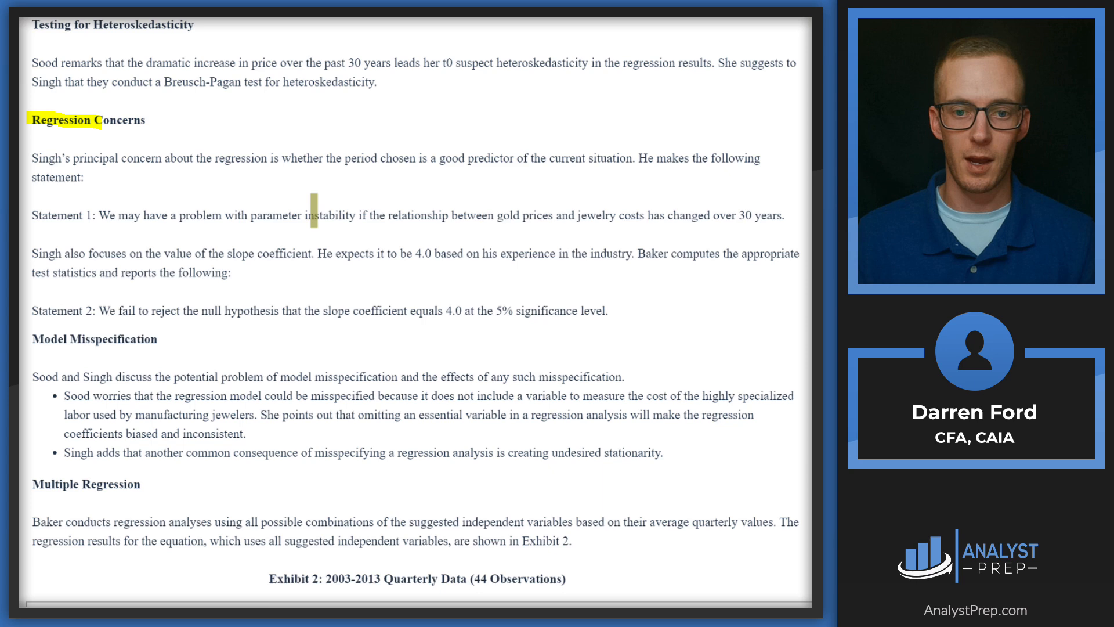
drag(250, 216, 340, 216)
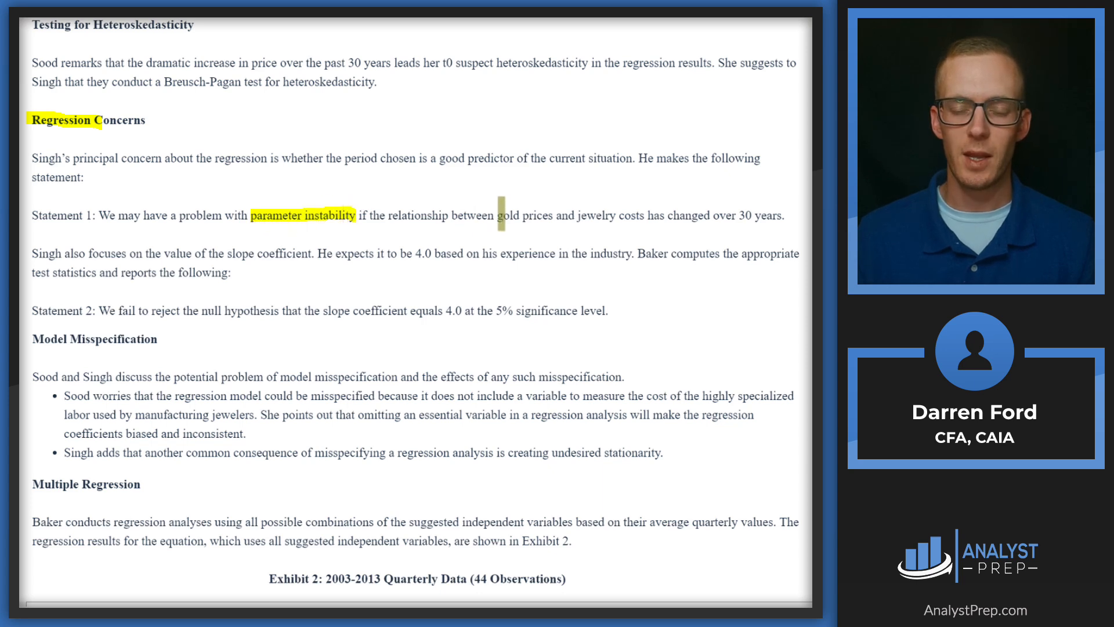
double_click(518, 216)
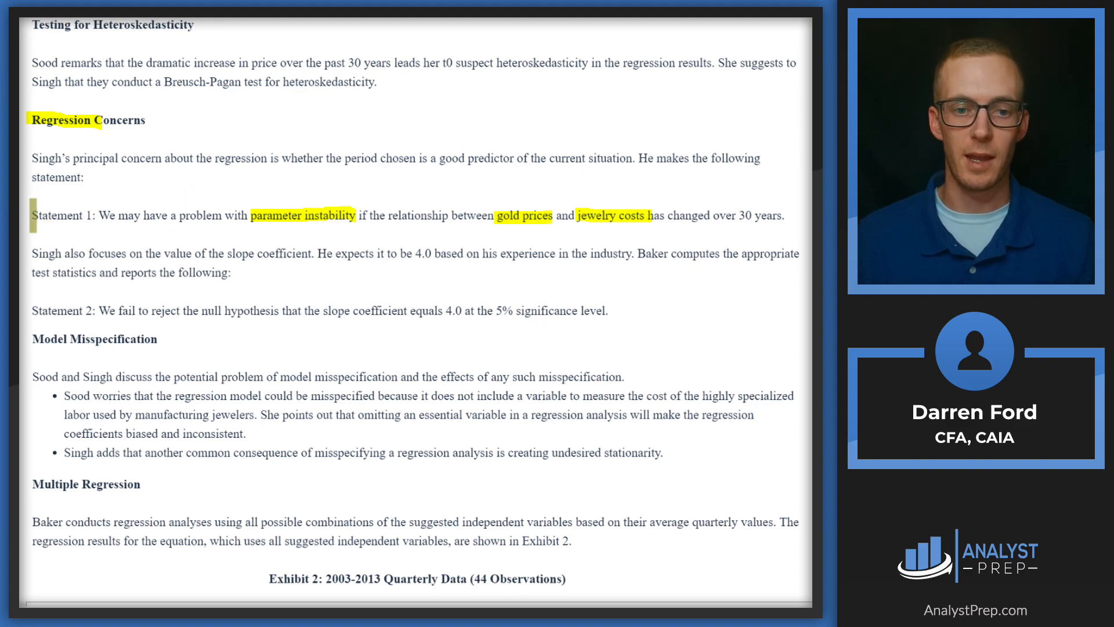
- Highlight the Regression Concerns heading, Statement 1 label and Q.3 statement references with 'Correct' ratings
scroll(down, 3)
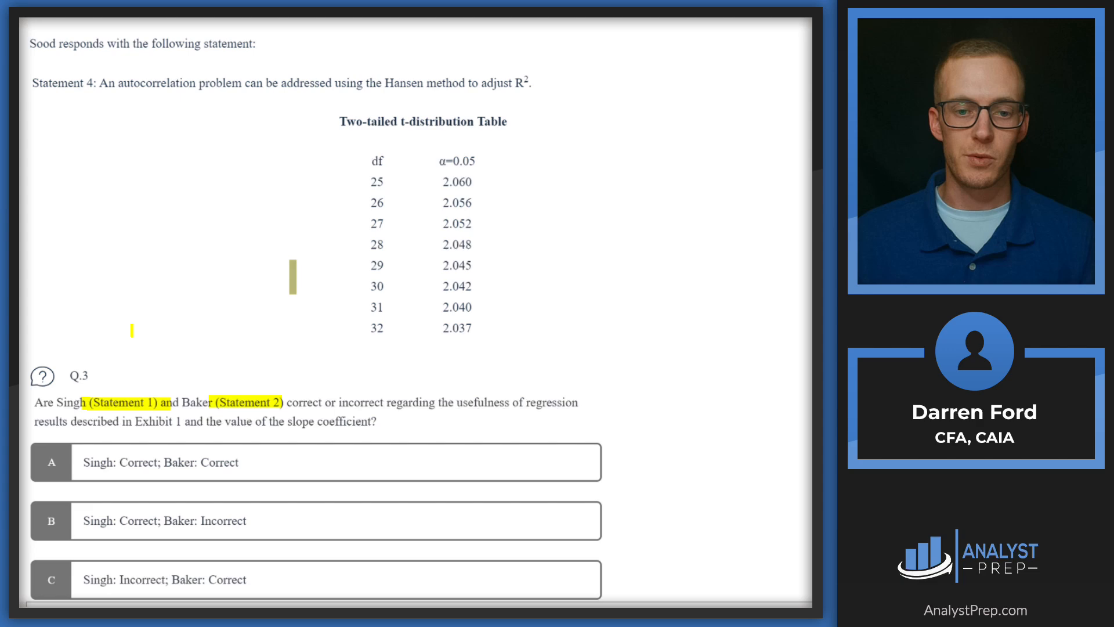
scroll(up, 3)
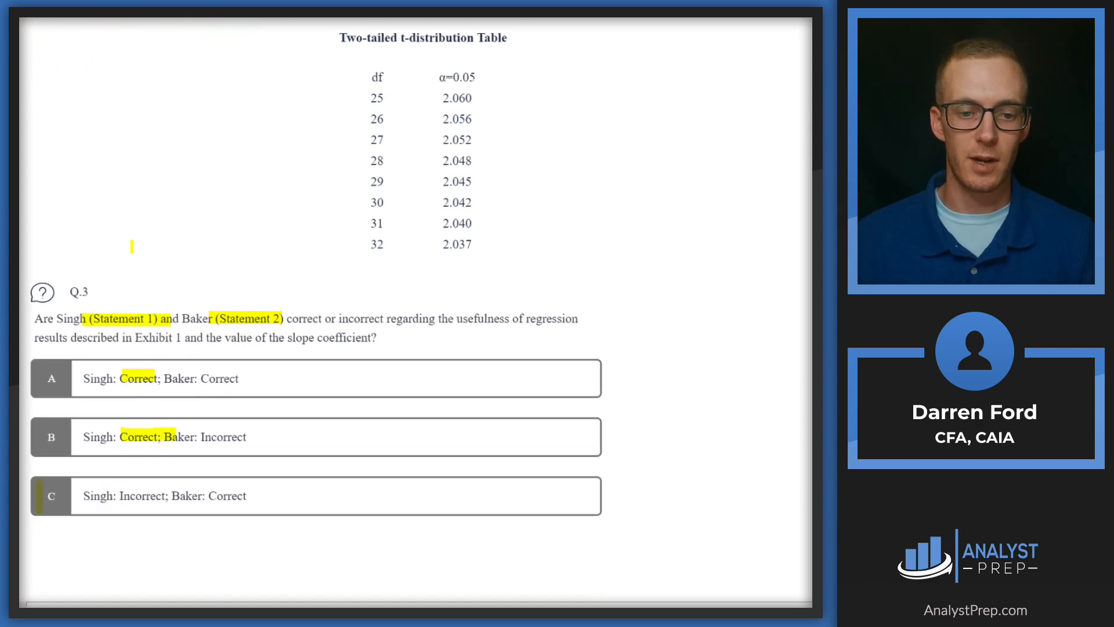
scroll(up, 3)
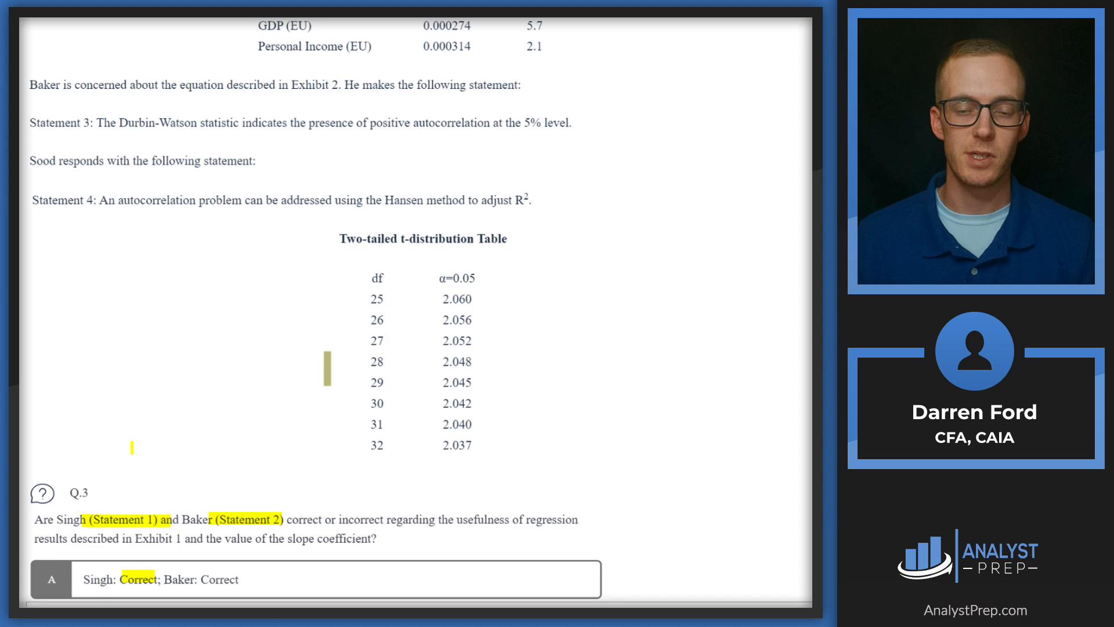
scroll(up, 3)
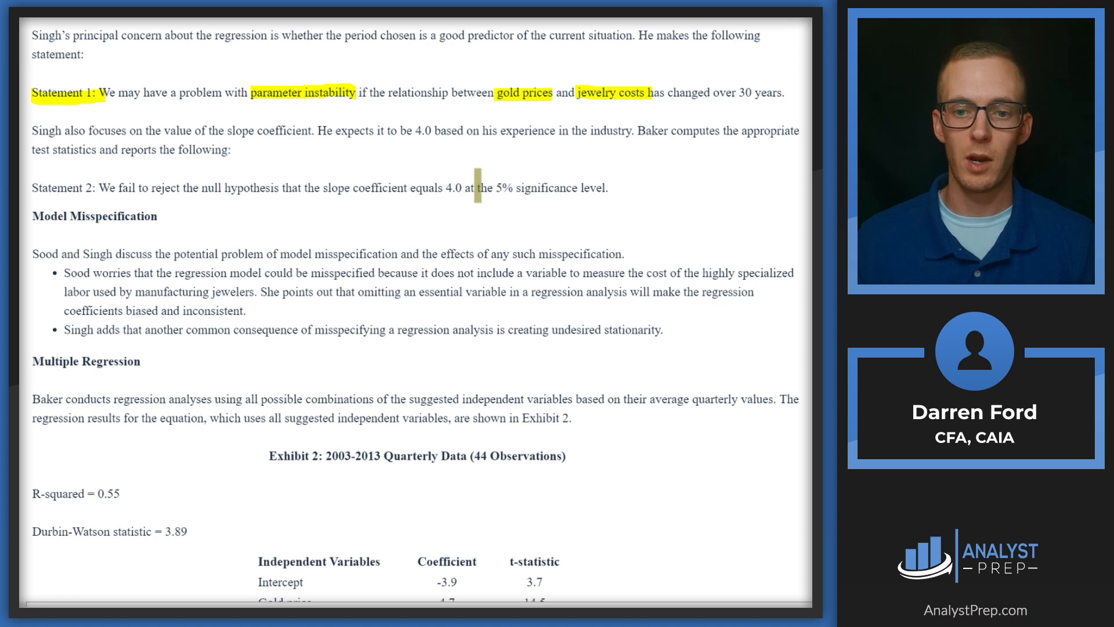
- Circle Exhibit 1's title and intercept / cost of gold coefficient table, starting the 2.897 − 4.0 note
scroll(up, 3)
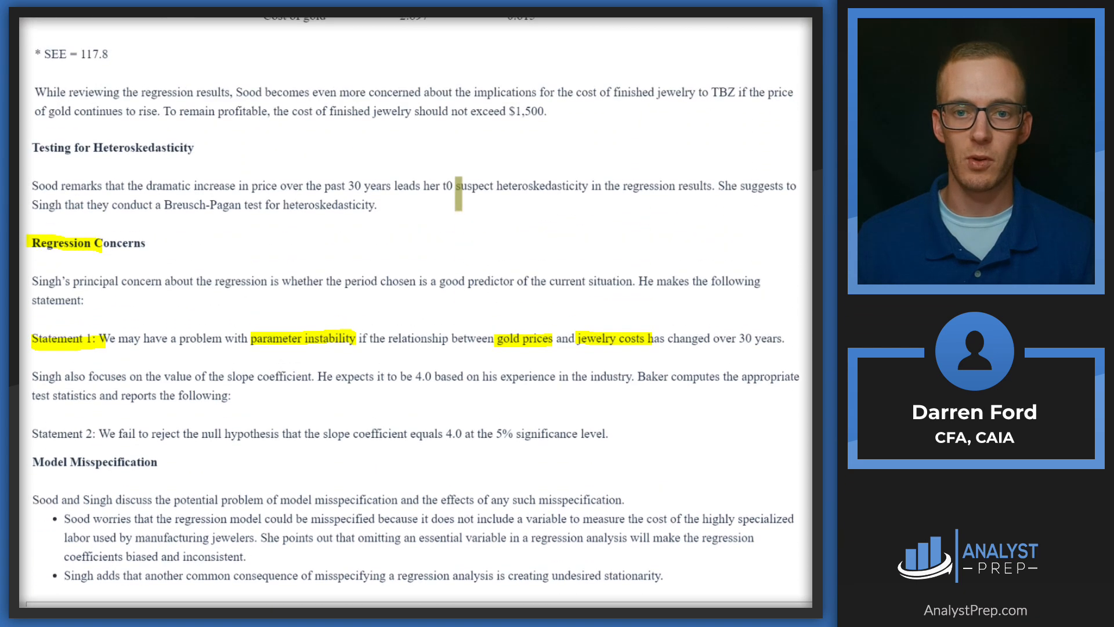
scroll(up, 3)
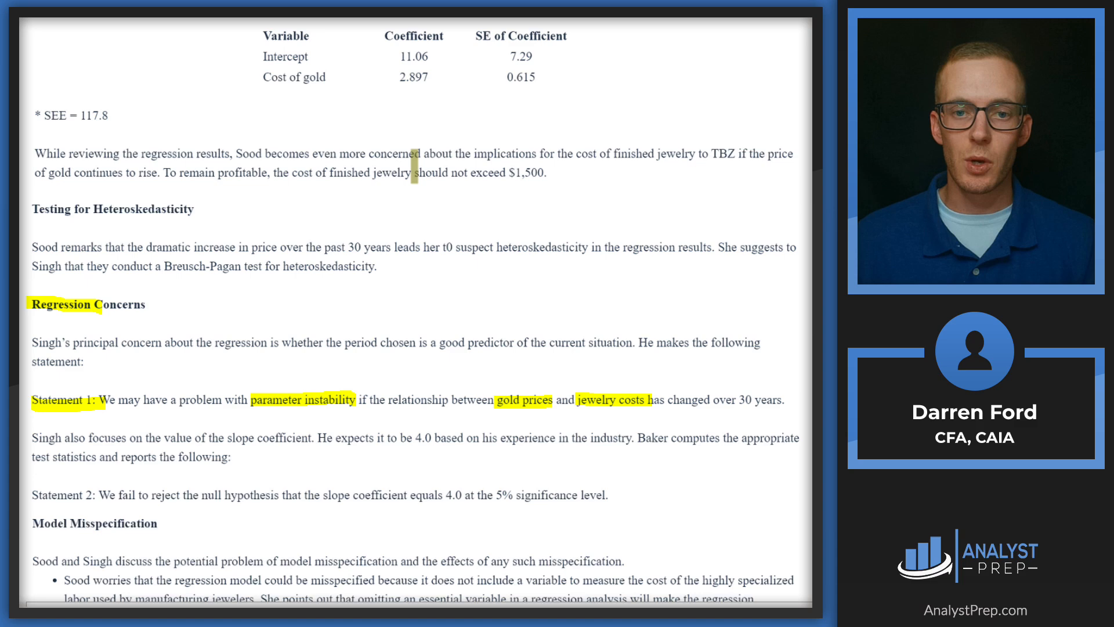
scroll(up, 3)
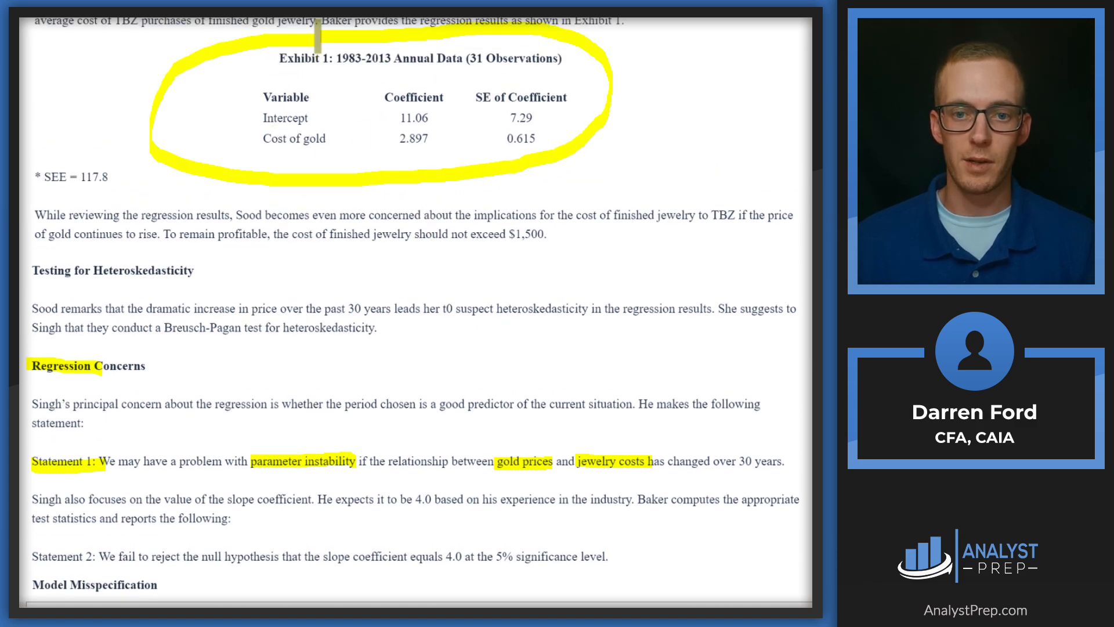
scroll(down, 3)
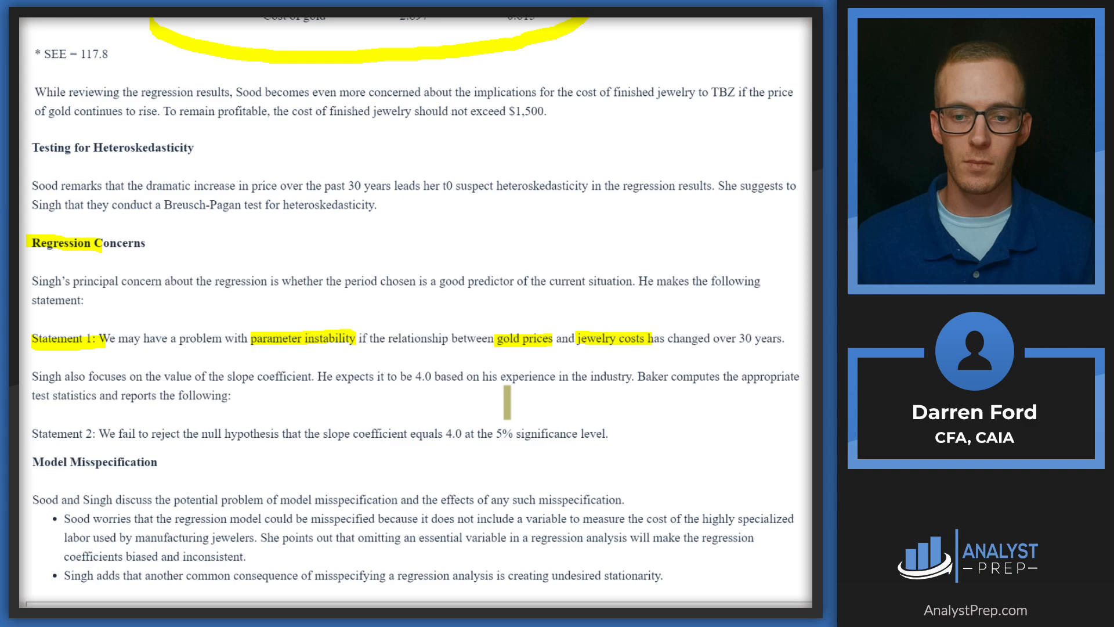
scroll(up, 3)
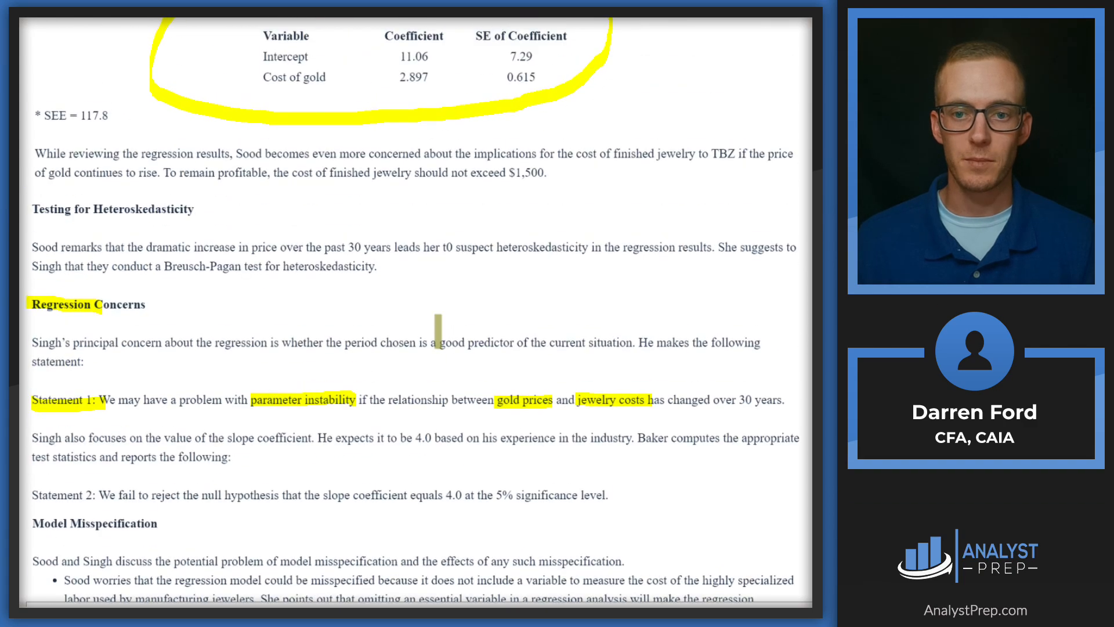
scroll(down, 3)
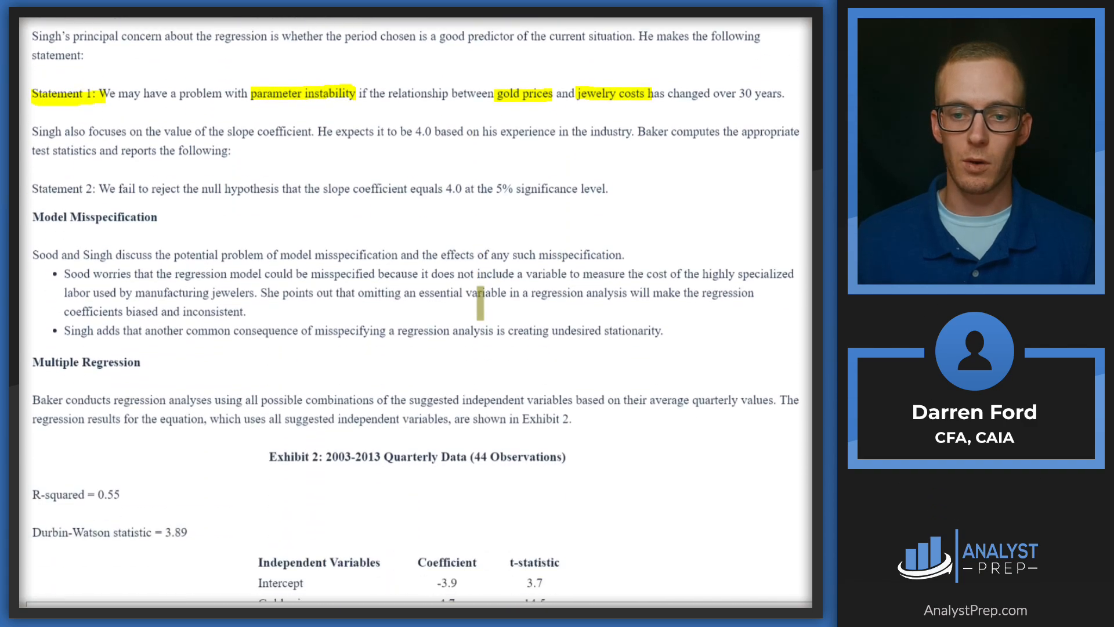
scroll(down, 3)
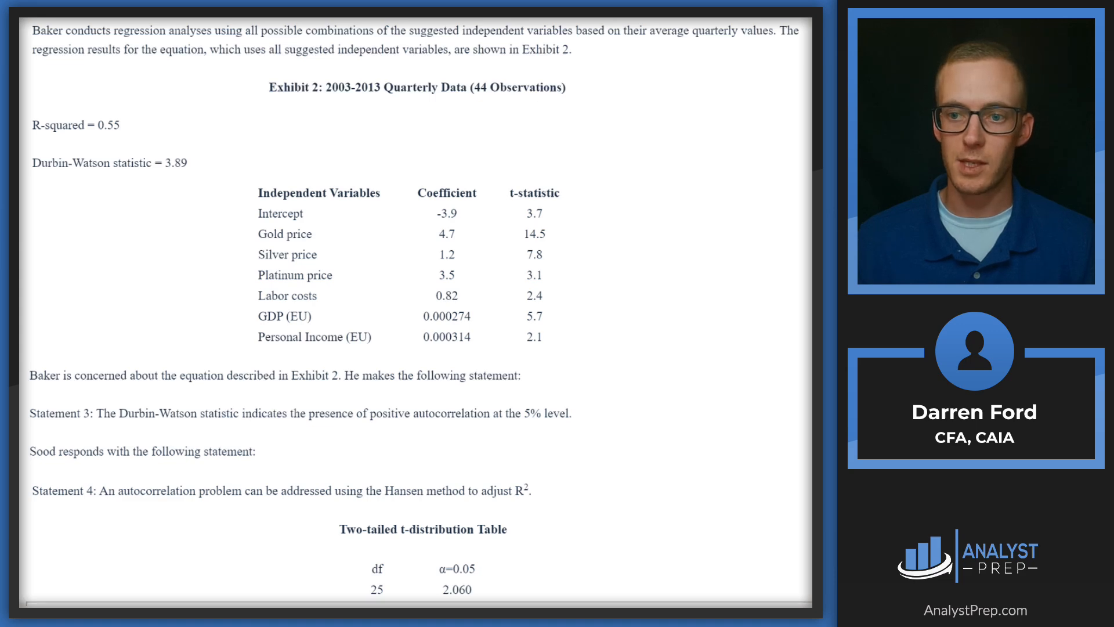
scroll(down, 3)
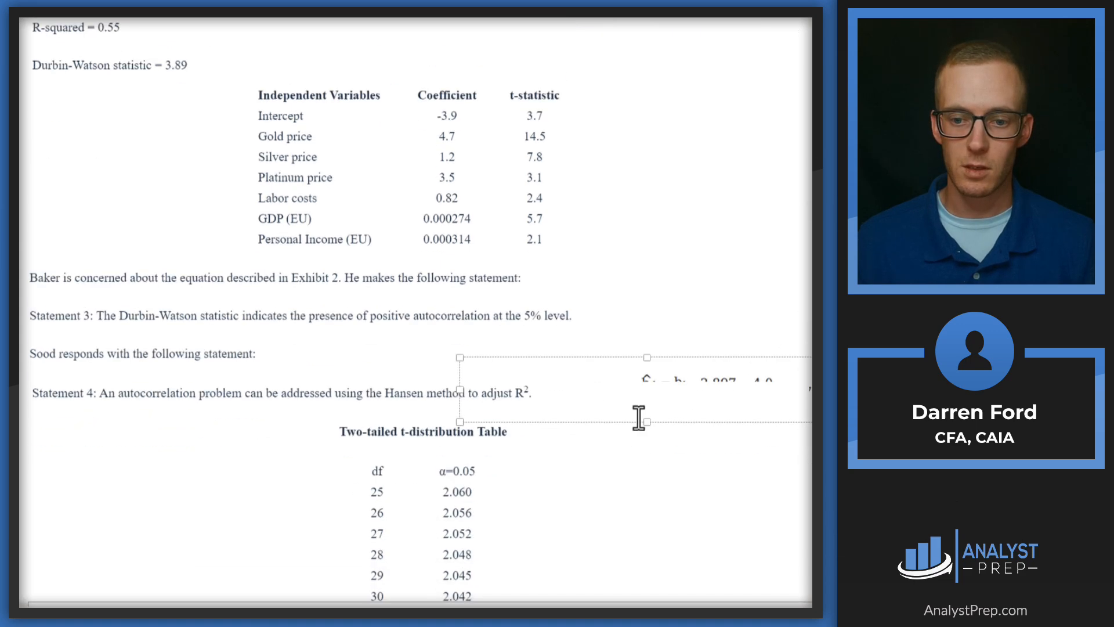
- Highlight 2.897, 4.0 and 0.615 in the Q.3 test-statistic formula and the Exhibit 1 table
scroll(down, 3)
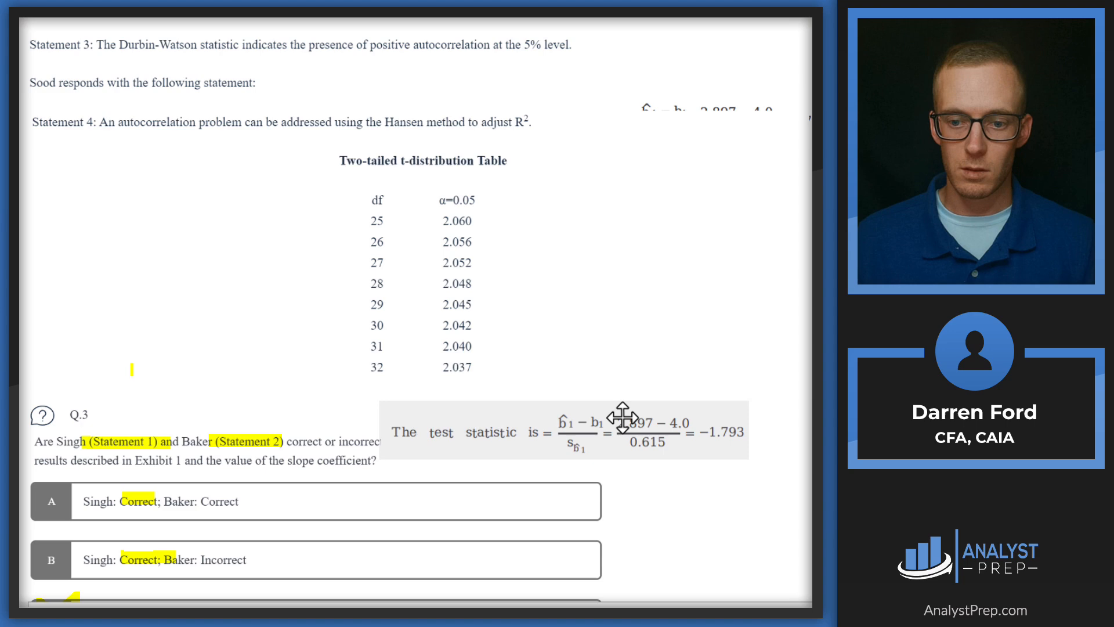
scroll(down, 3)
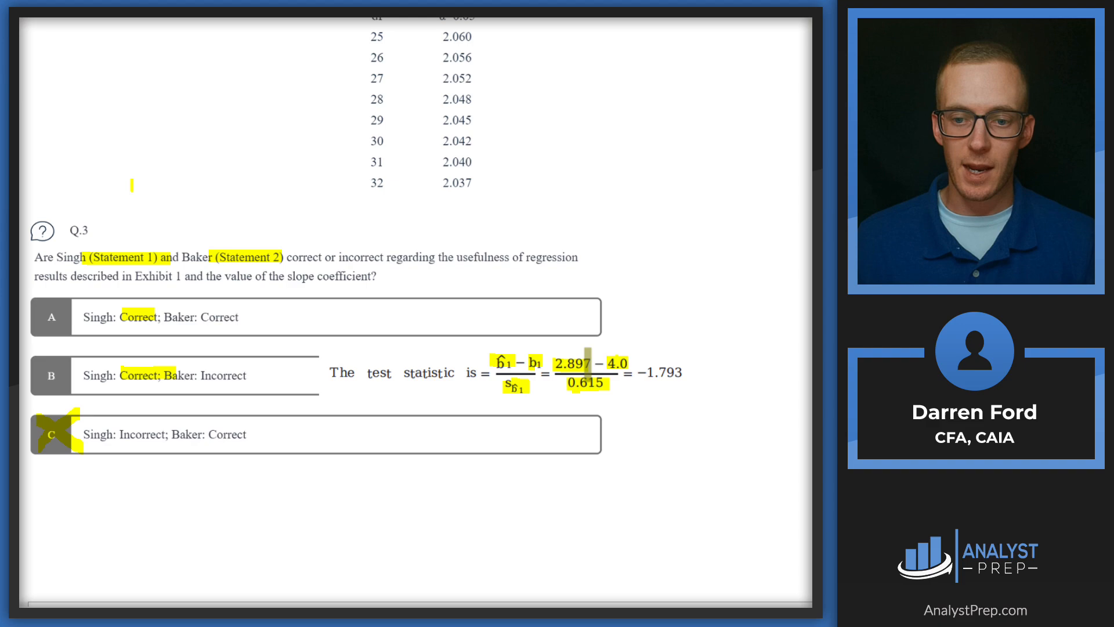
scroll(up, 3)
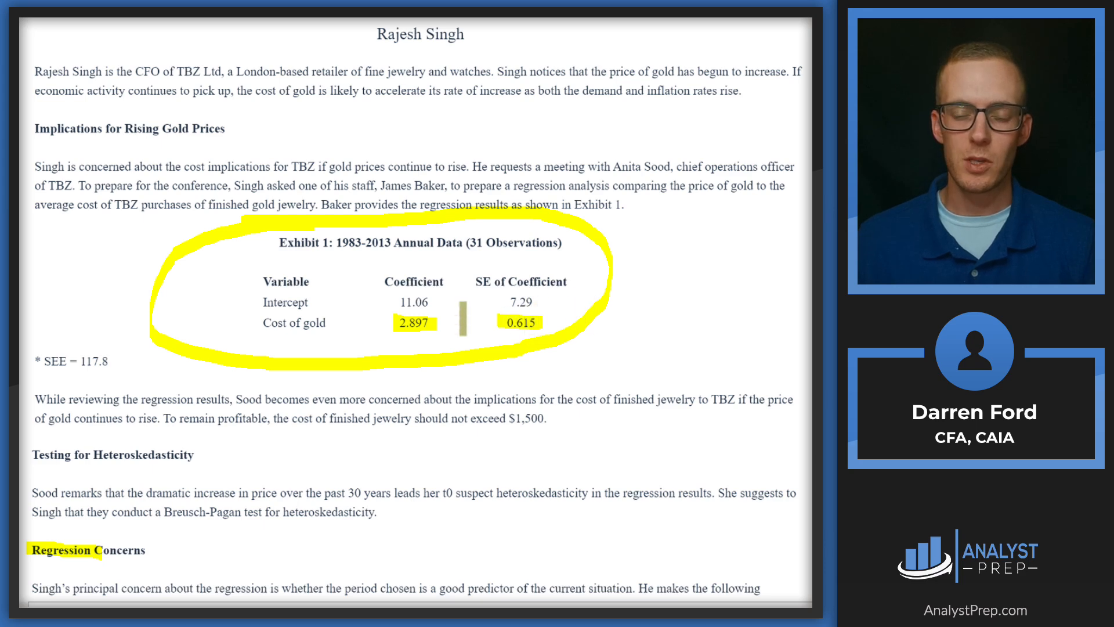
- Circle the −1.793 result at the end of the Q.3 test-statistic formula
scroll(down, 3)
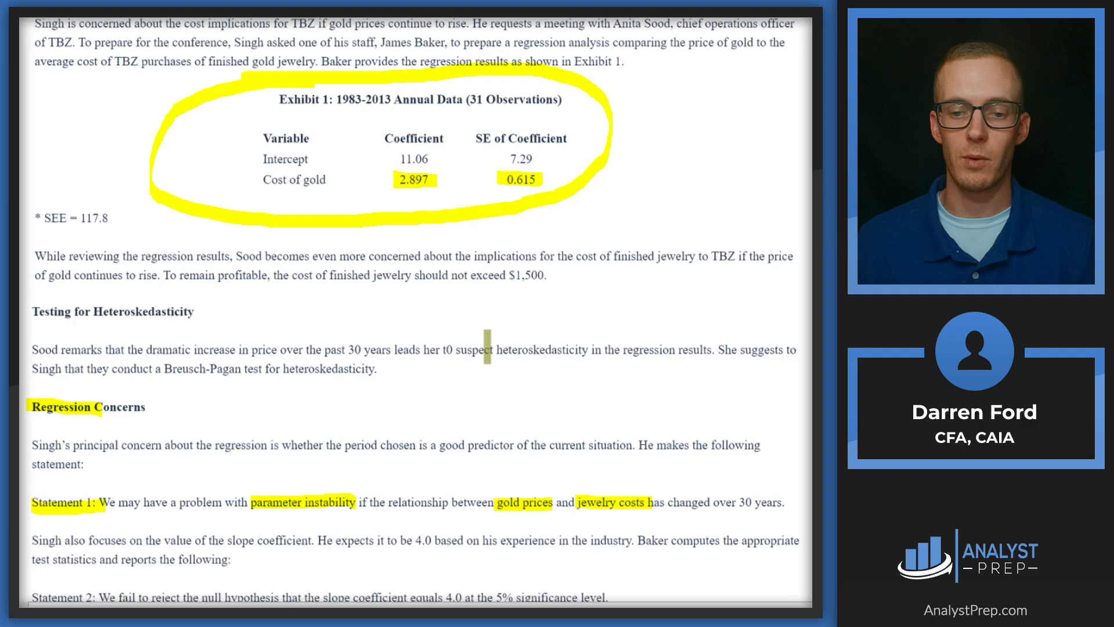
scroll(down, 3)
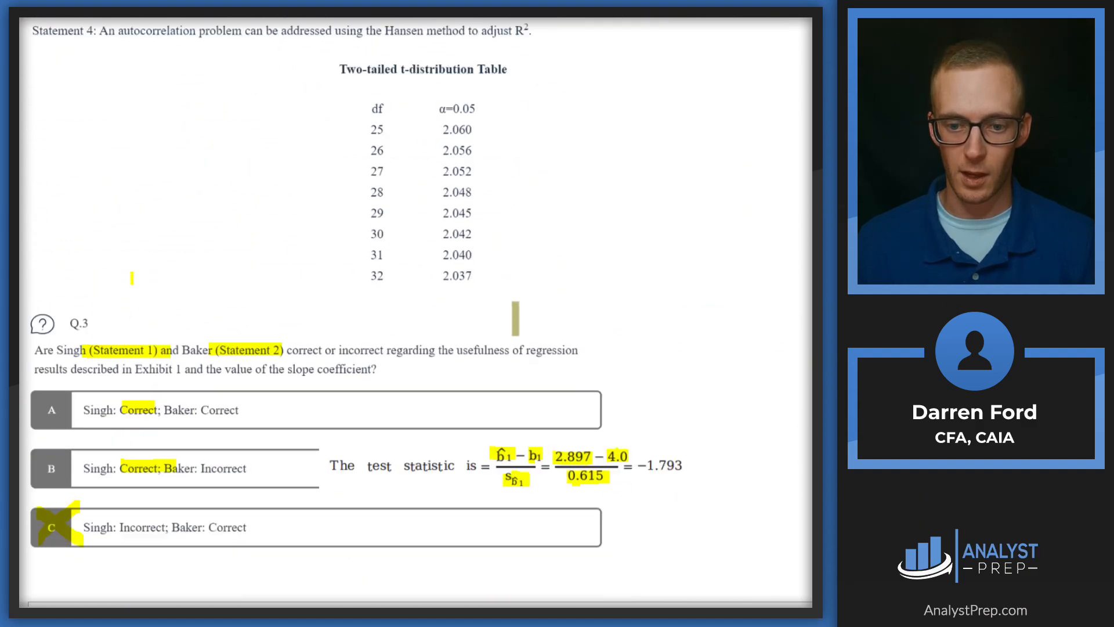
scroll(up, 3)
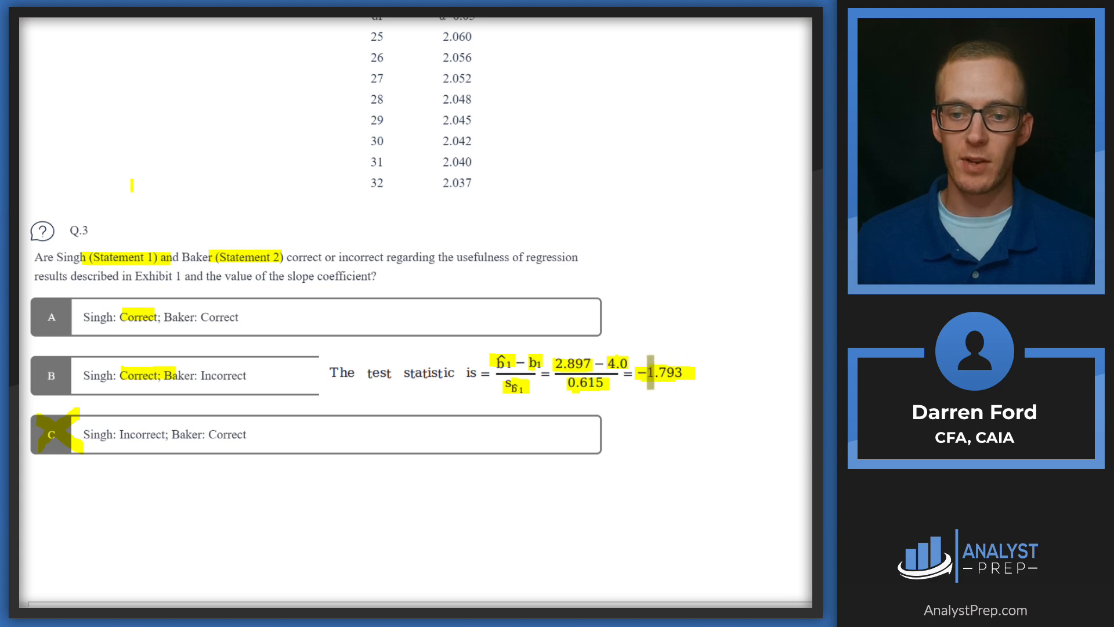
scroll(up, 3)
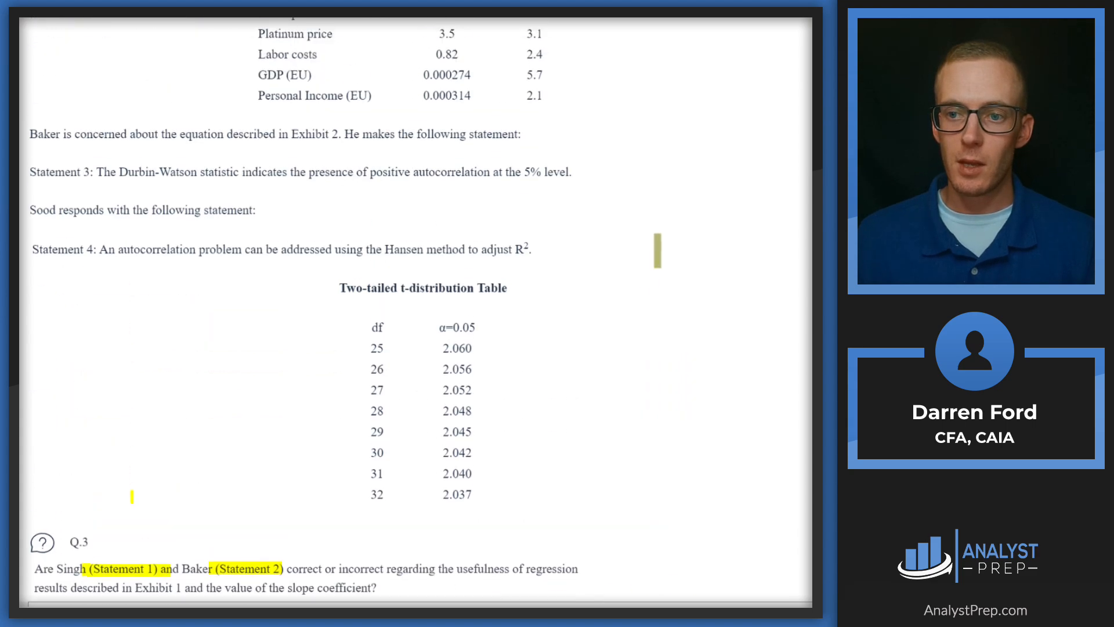
scroll(up, 3)
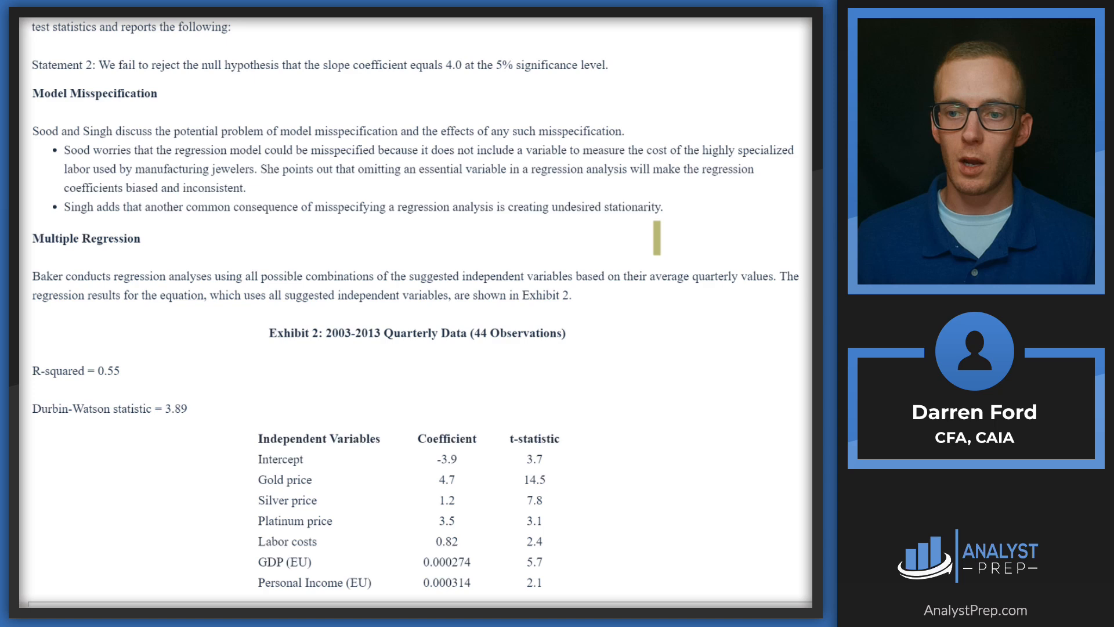
scroll(up, 3)
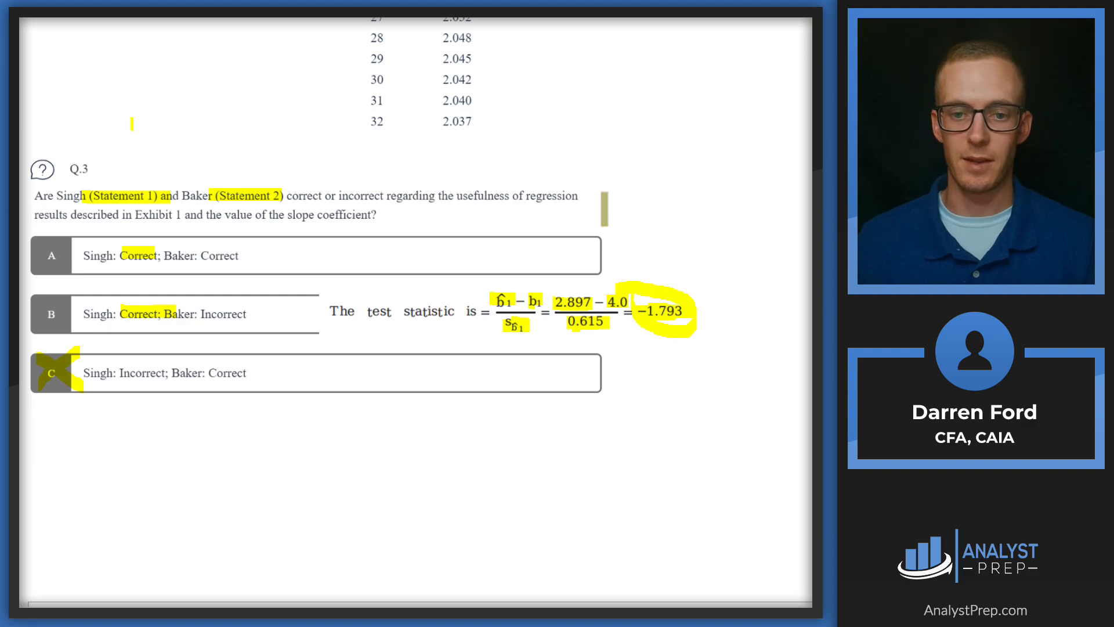
- Highlight '5% significance level' in Statement 2 and advance to Q.4 on correcting autocorrelation
scroll(up, 3)
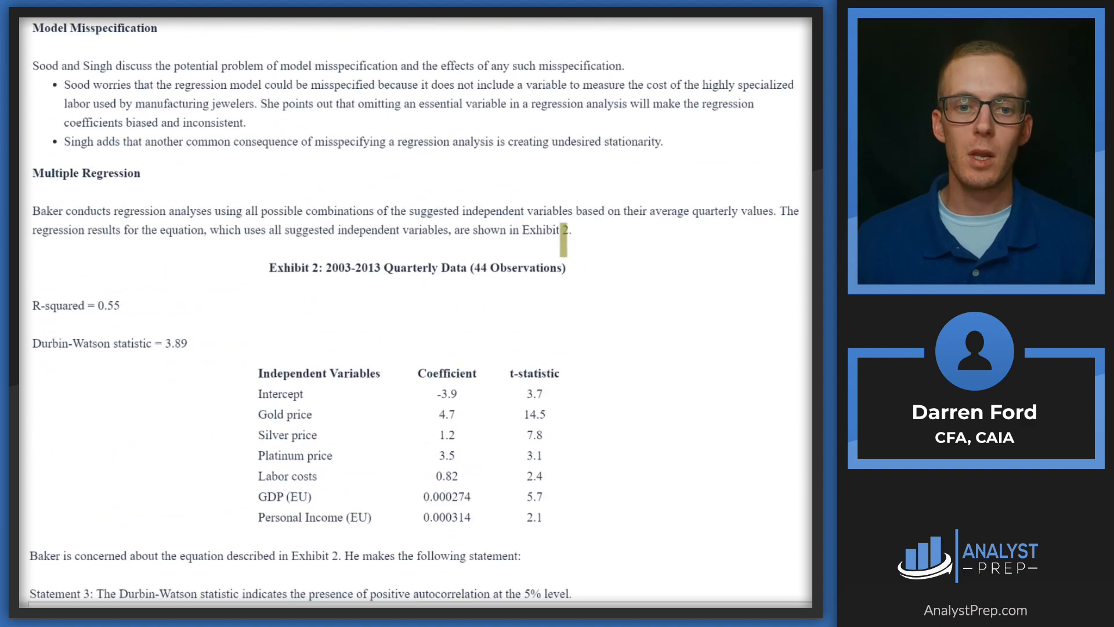
scroll(up, 3)
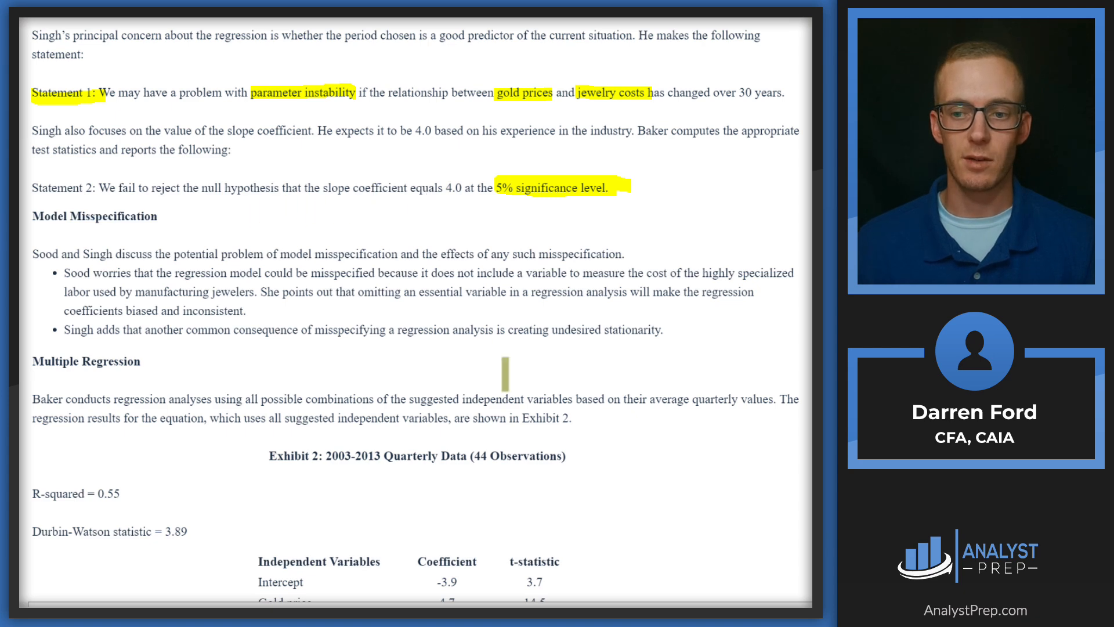
mouse_move(467, 199)
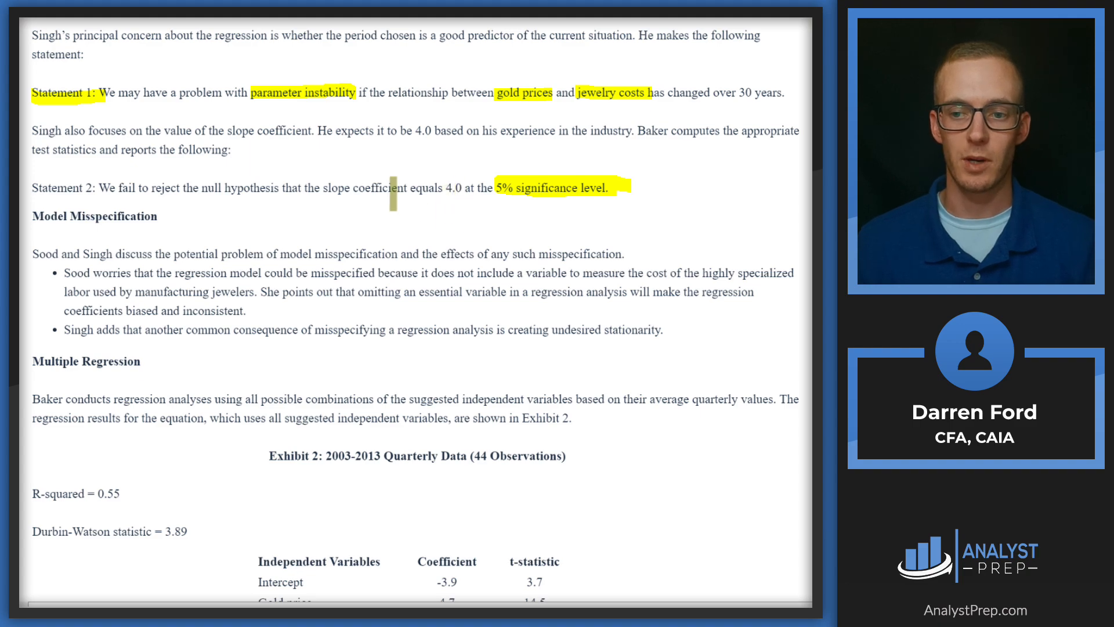
scroll(down, 3)
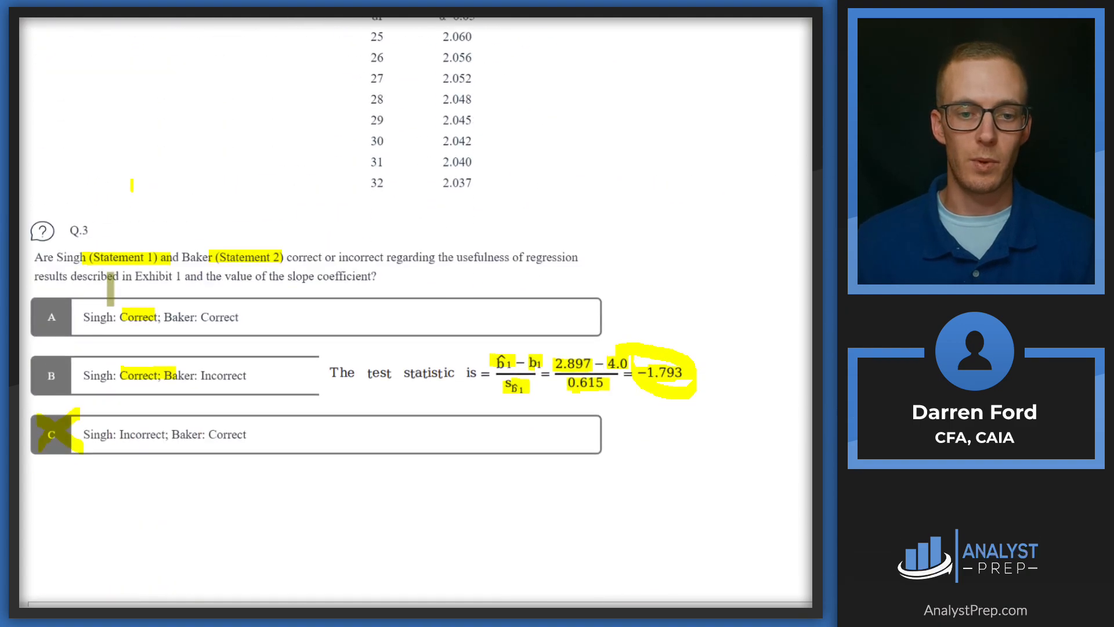
click(51, 316)
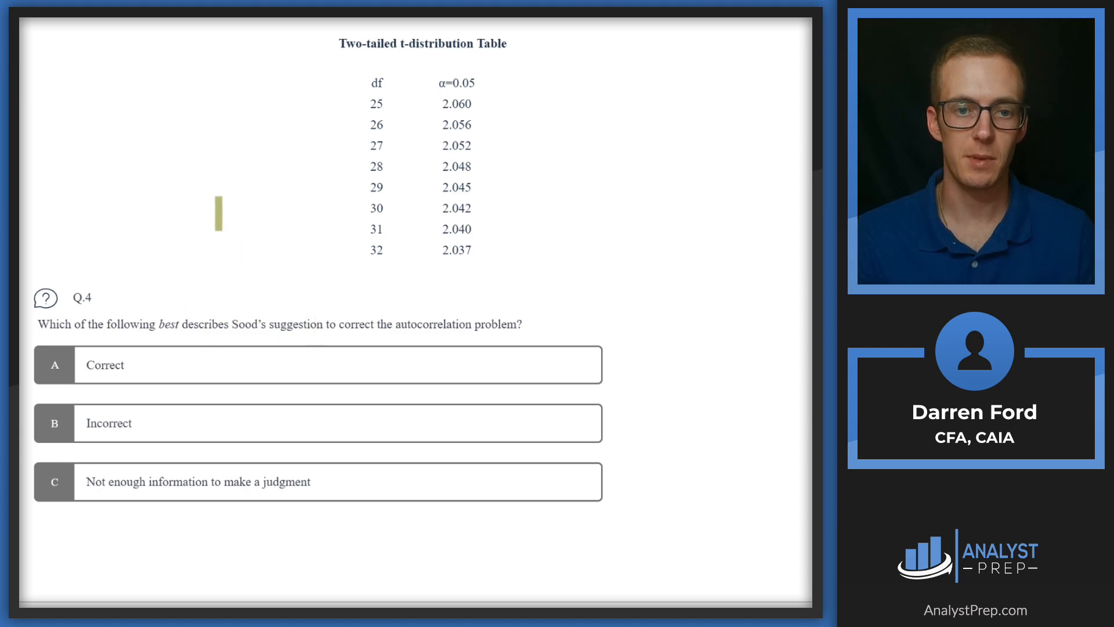
- Highlight 'Model' in the Model Misspecification heading and bring up Exhibit 2 with Statements 3 and 4
scroll(up, 3)
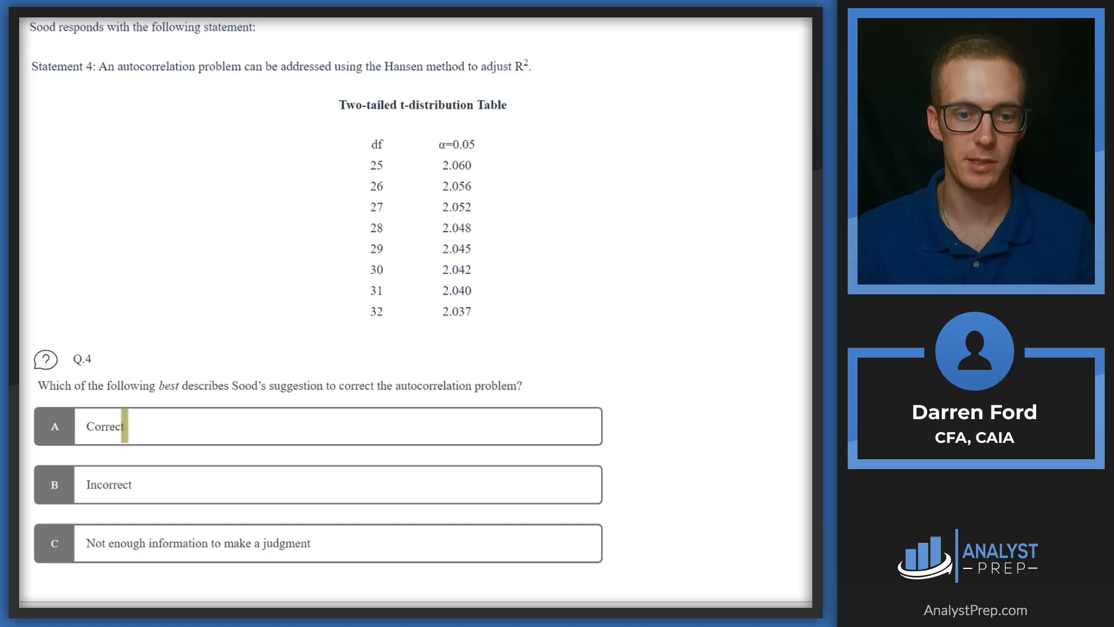
scroll(up, 3)
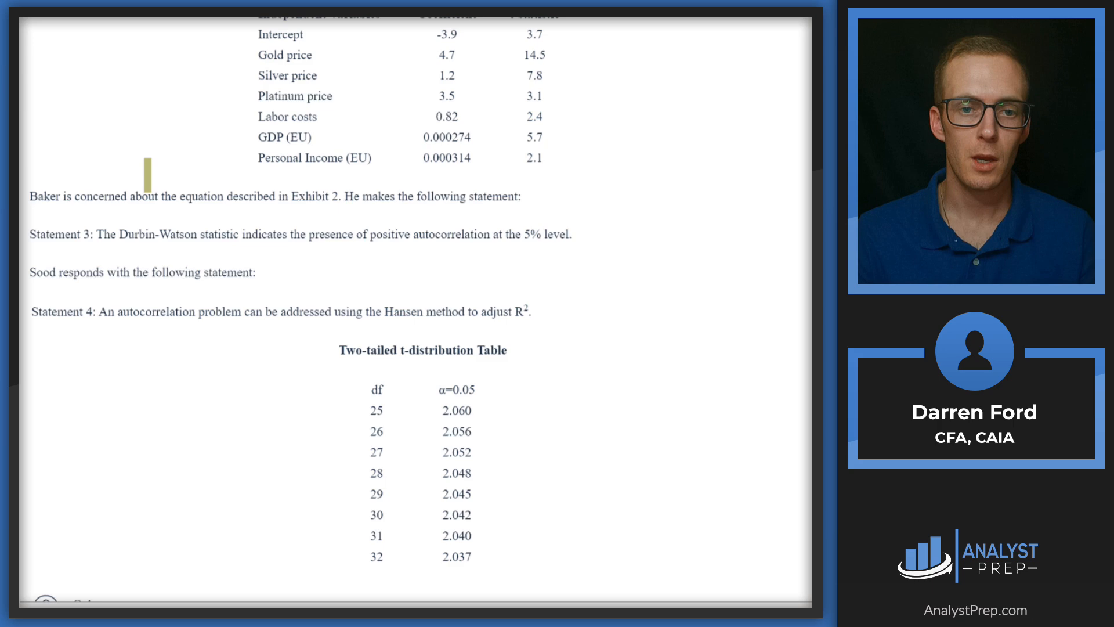
scroll(up, 3)
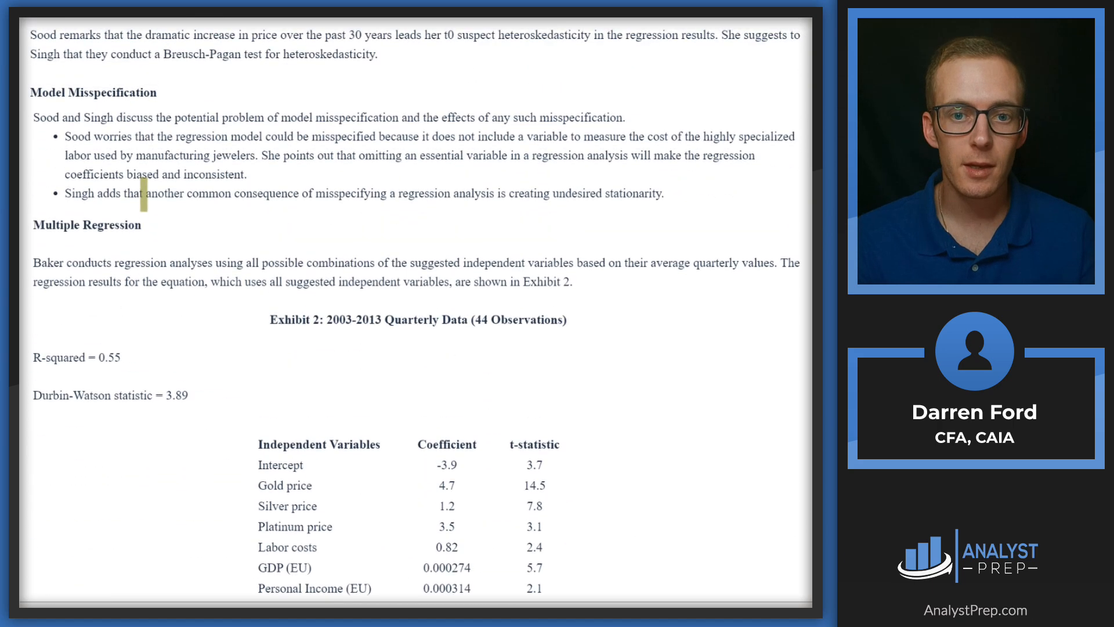
scroll(down, 3)
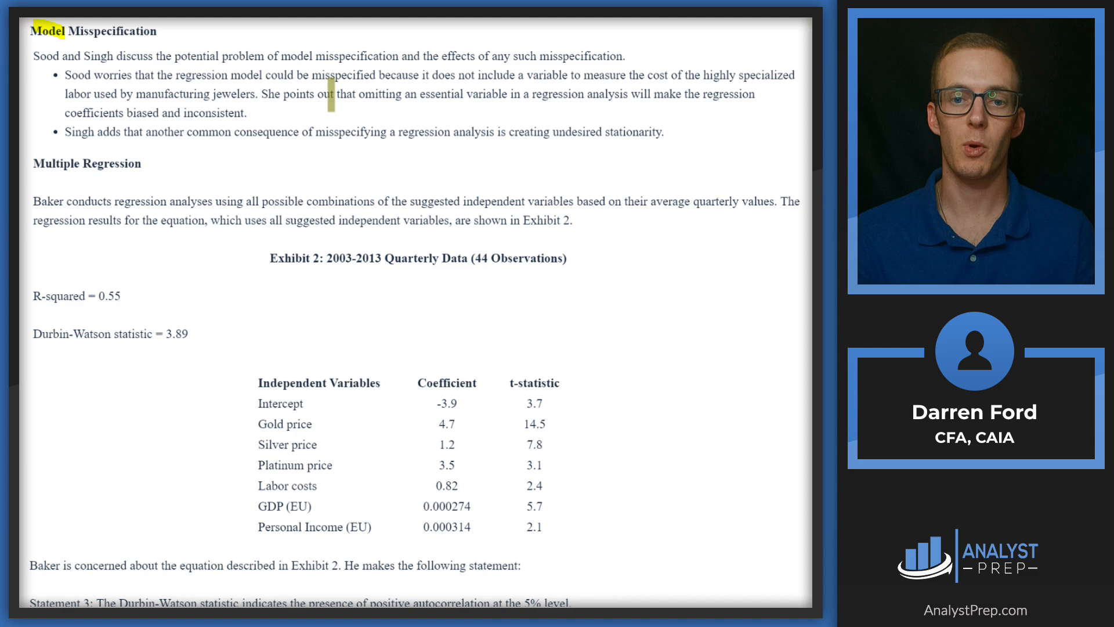
scroll(down, 3)
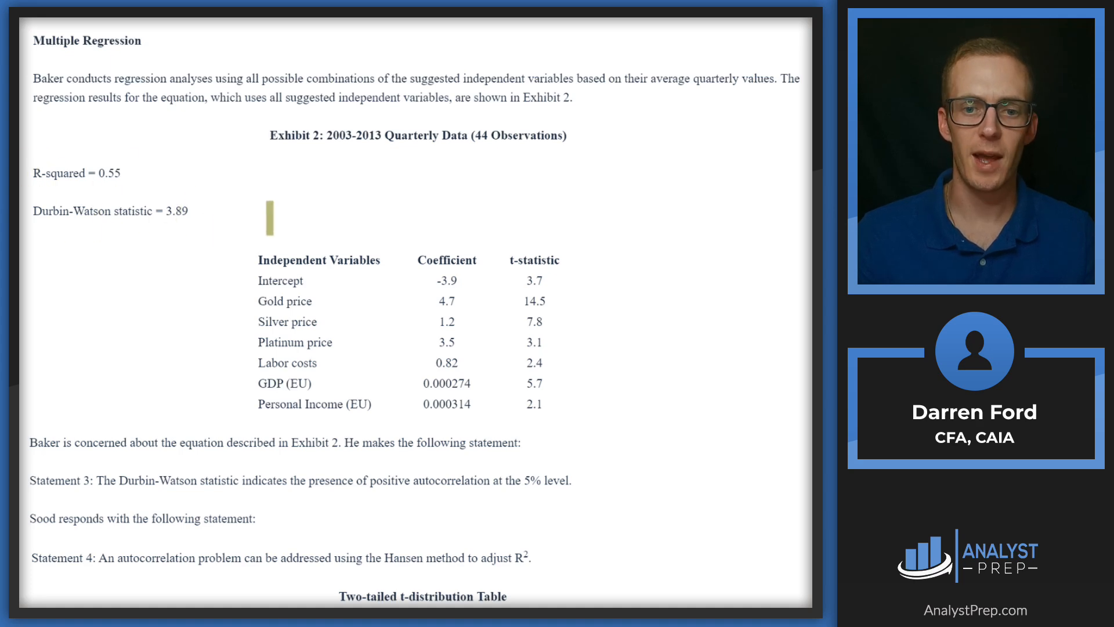
- Scroll through Statements 3 and 4 highlighting their end phrases, down to Question 4's three choices
scroll(down, 3)
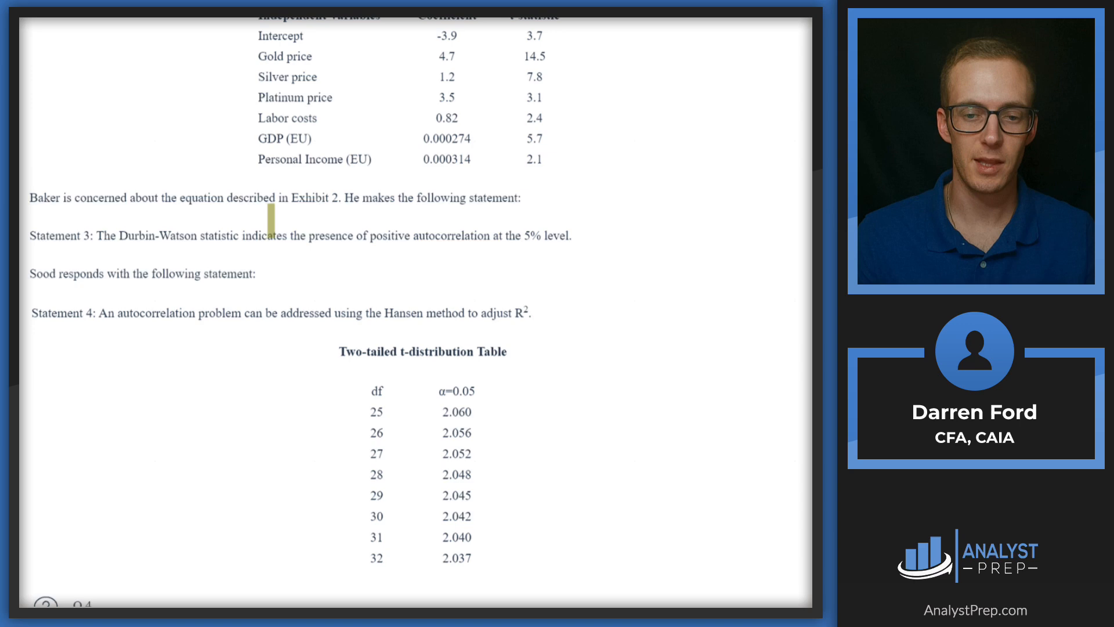
scroll(down, 3)
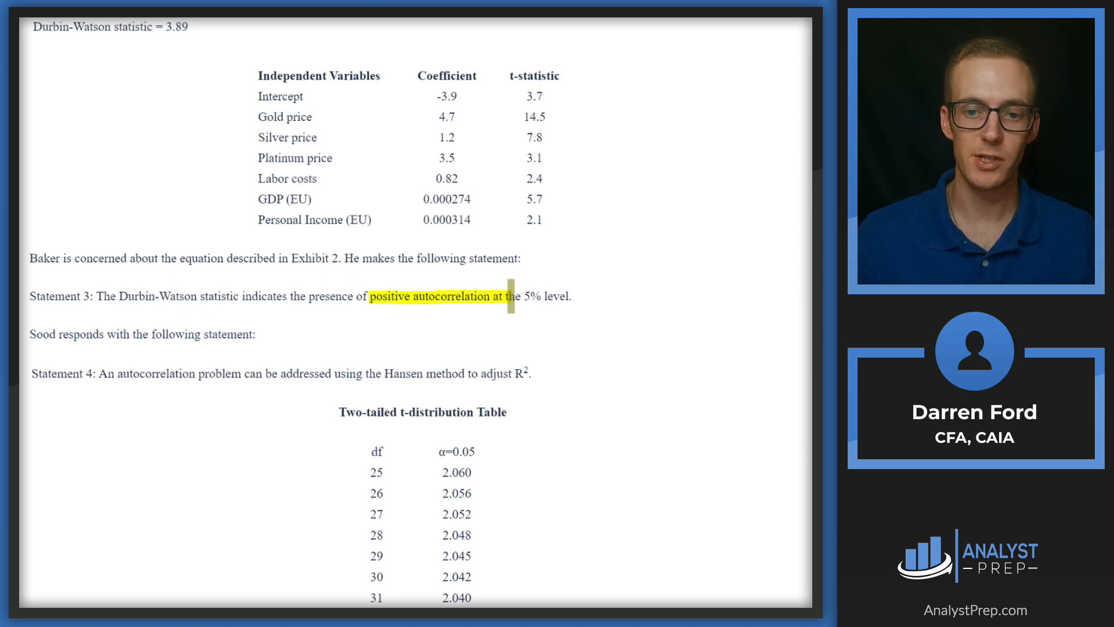
scroll(down, 3)
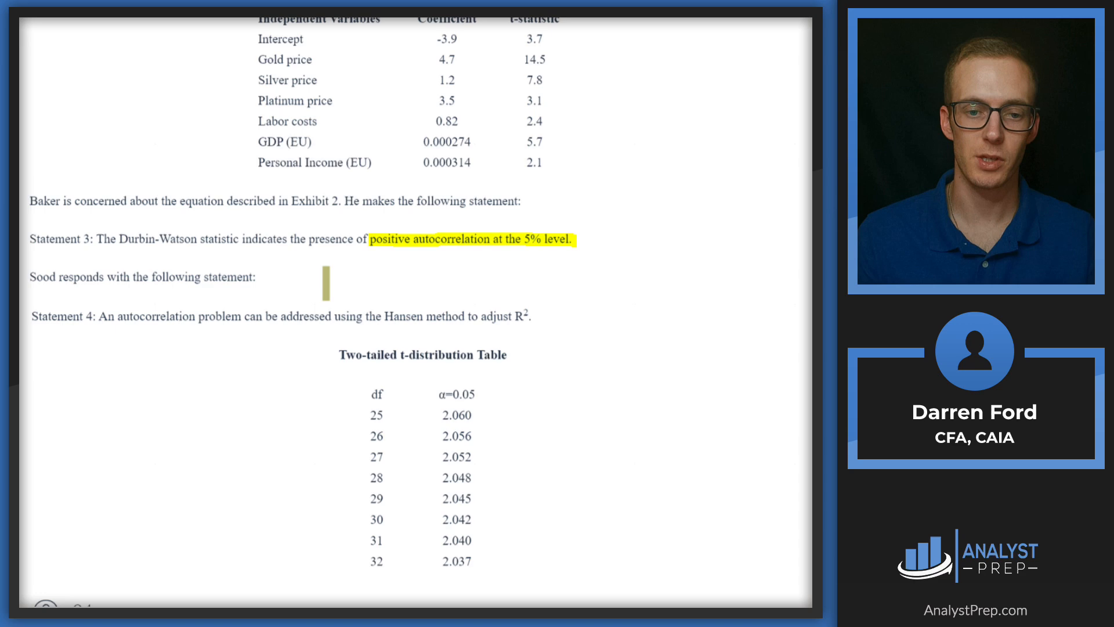
scroll(down, 3)
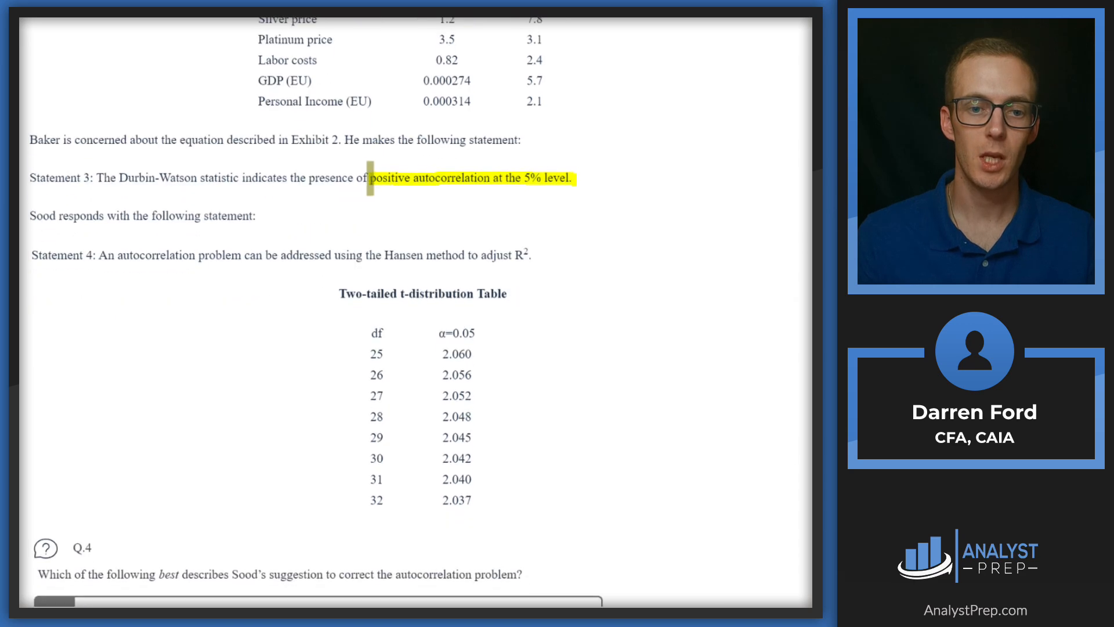
scroll(up, 3)
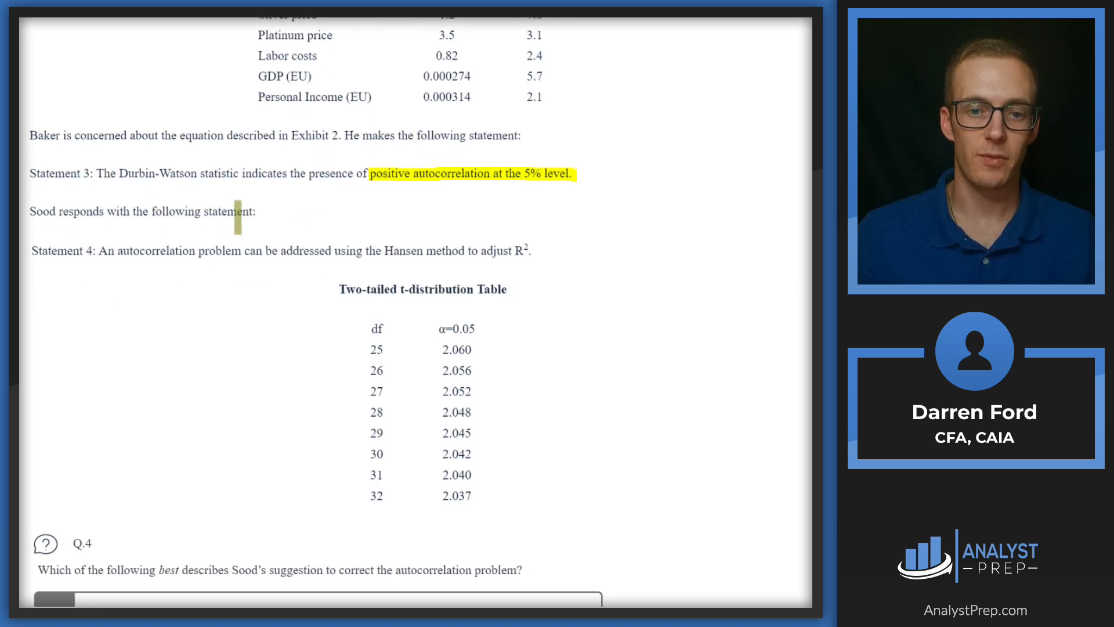
scroll(down, 3)
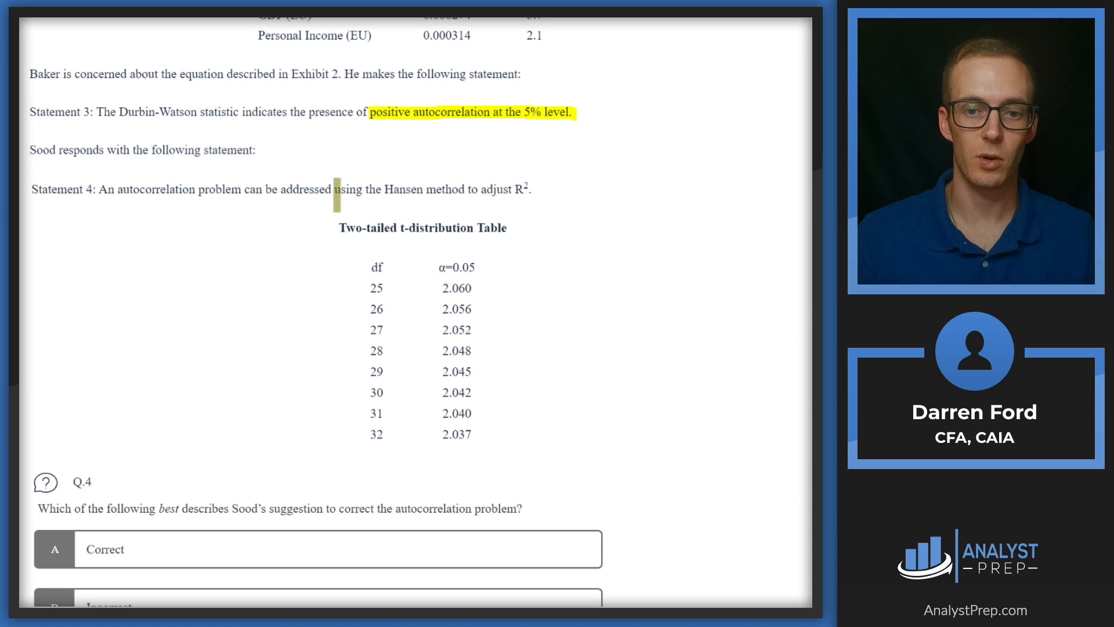
scroll(down, 3)
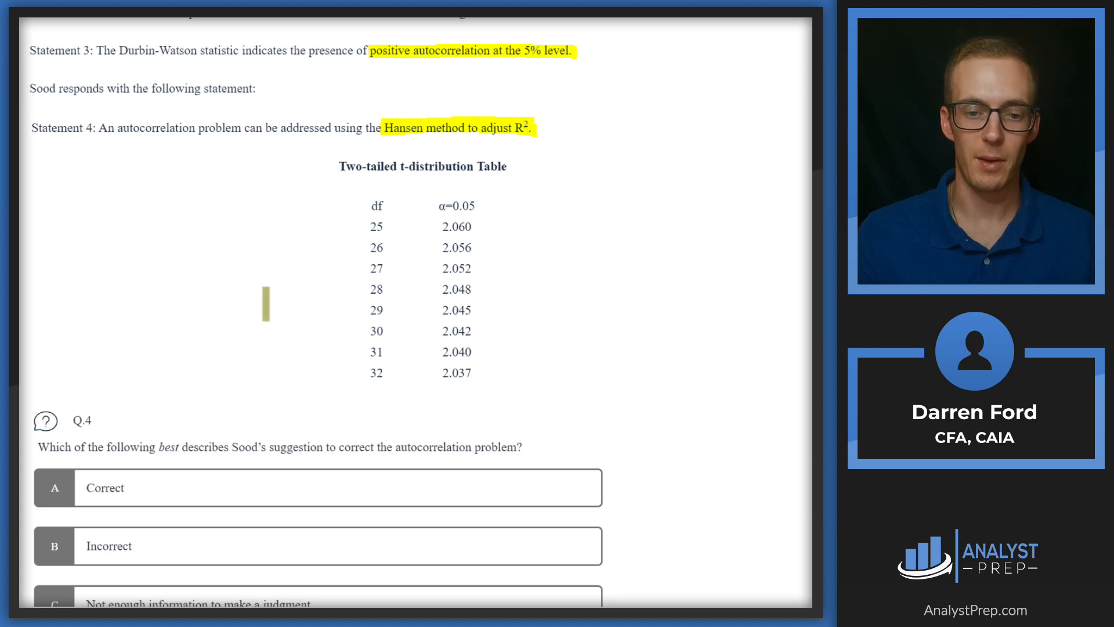
scroll(down, 3)
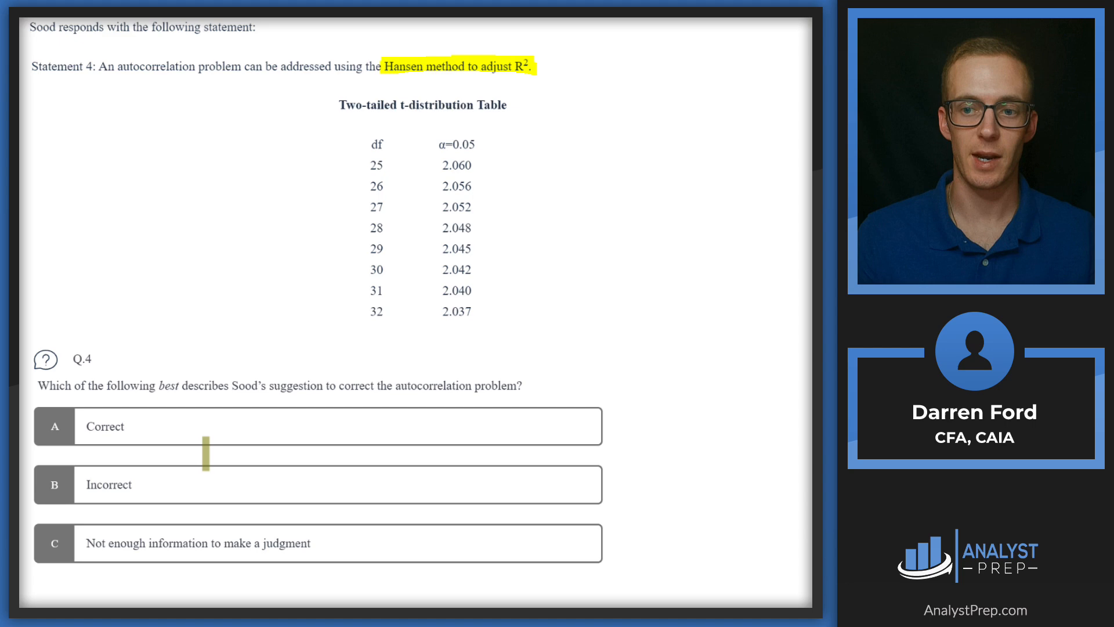